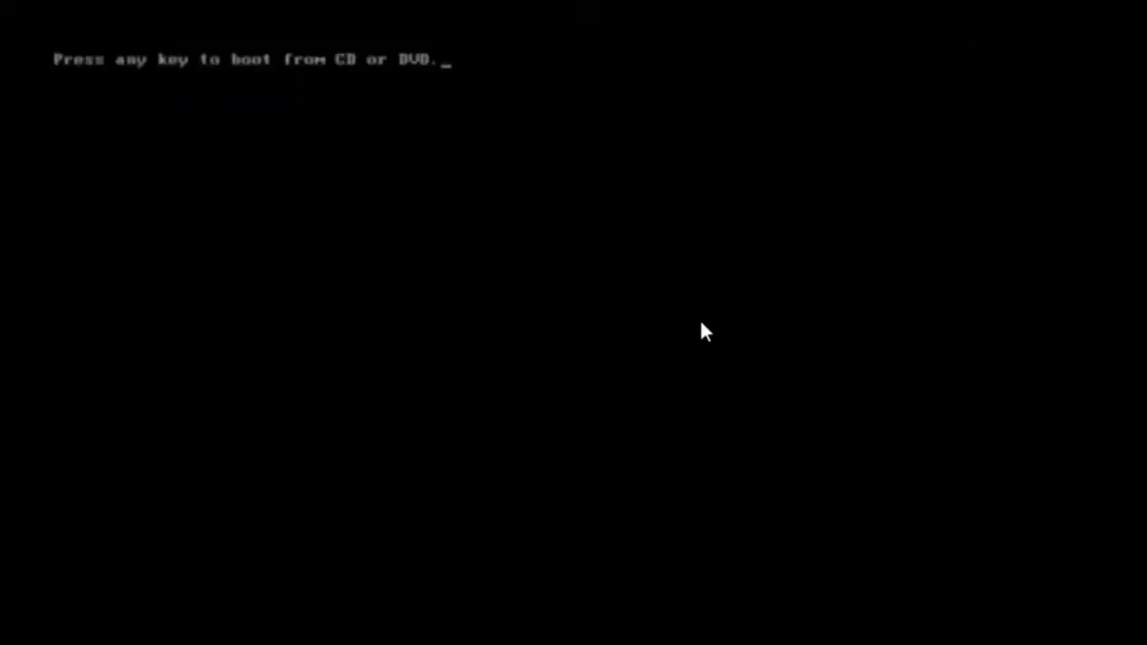
Step: Boot the computer from the Windows installation disc into Windows Setup
key("enter")
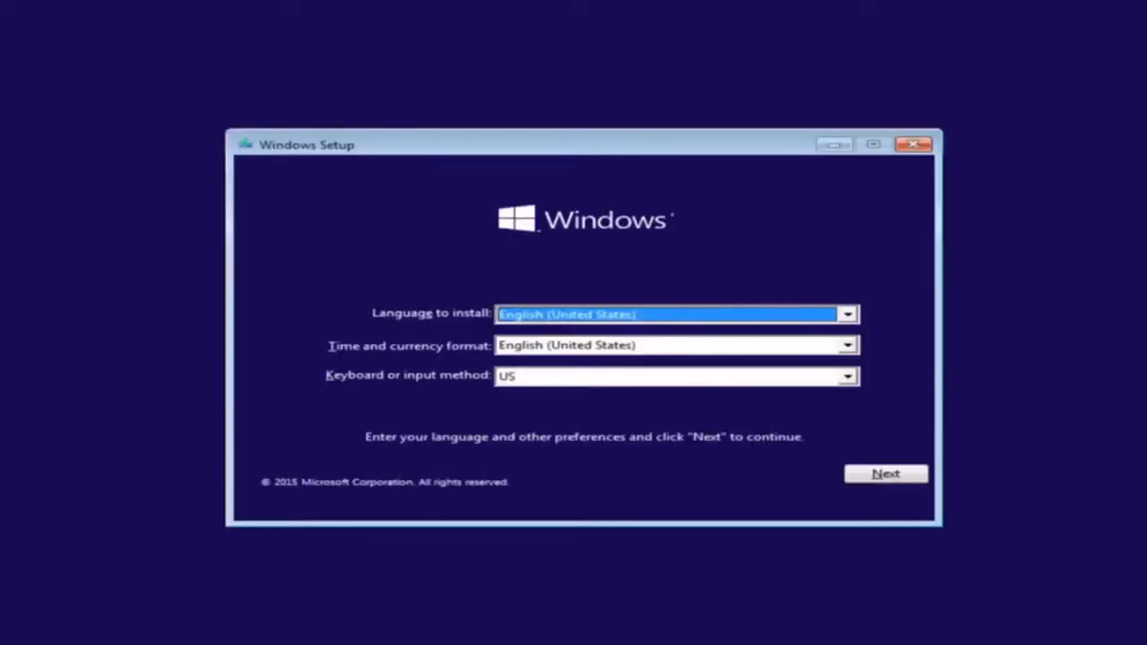
mouse_move(419, 333)
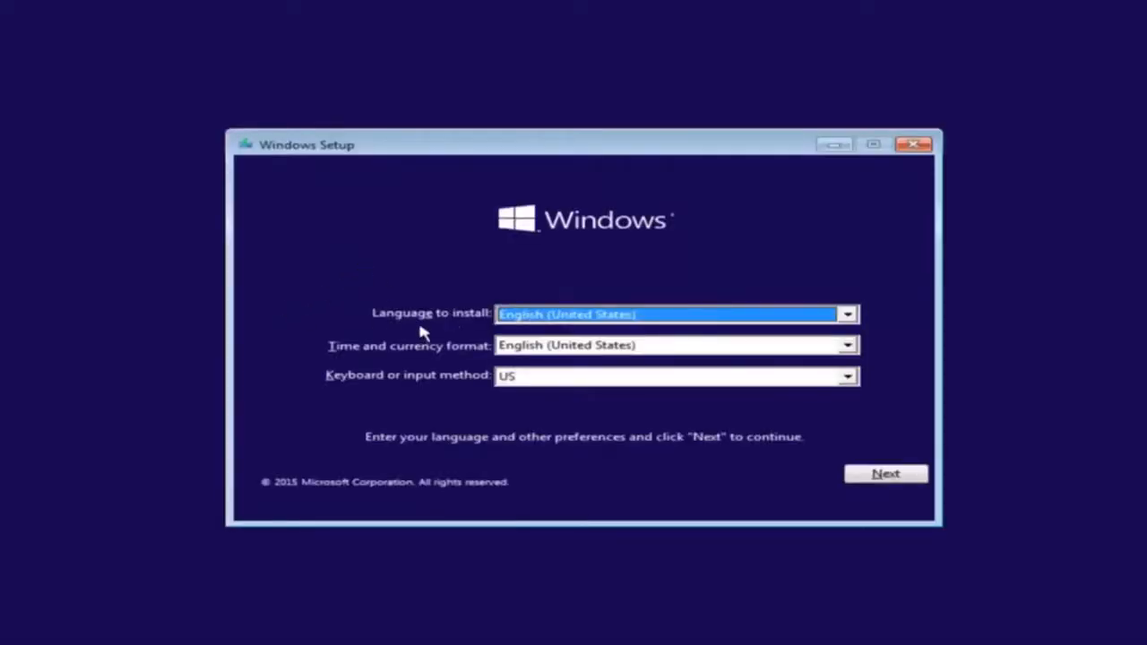
Step: Keep English (United States) language and format with US keyboard and continue to the next page
left_click(845, 313)
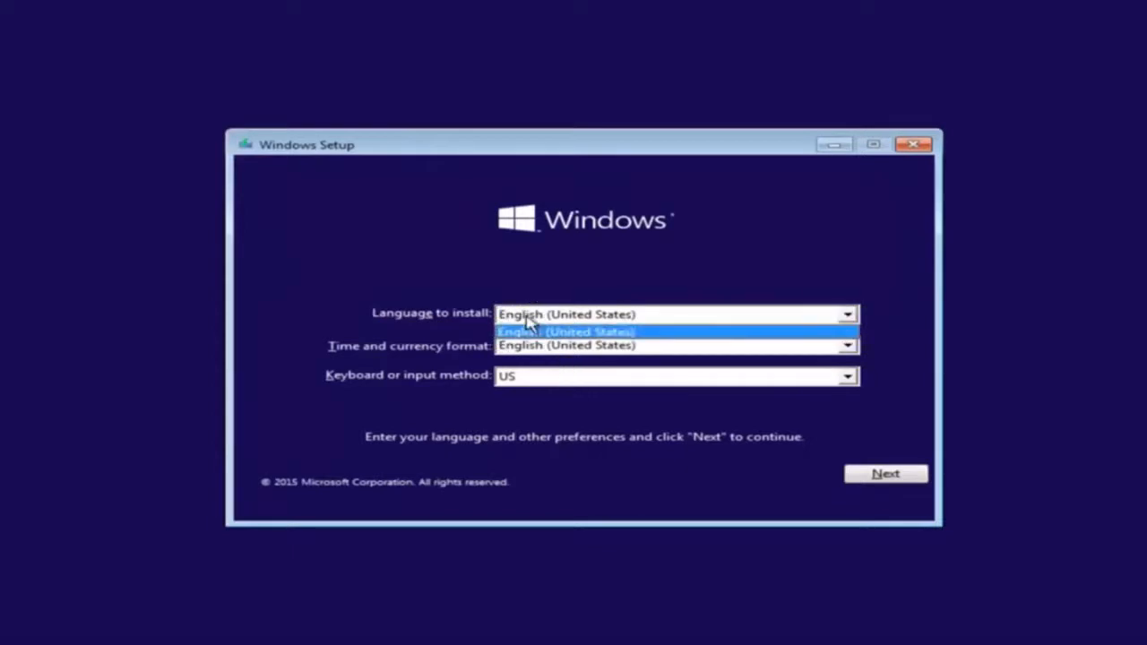
left_click(846, 344)
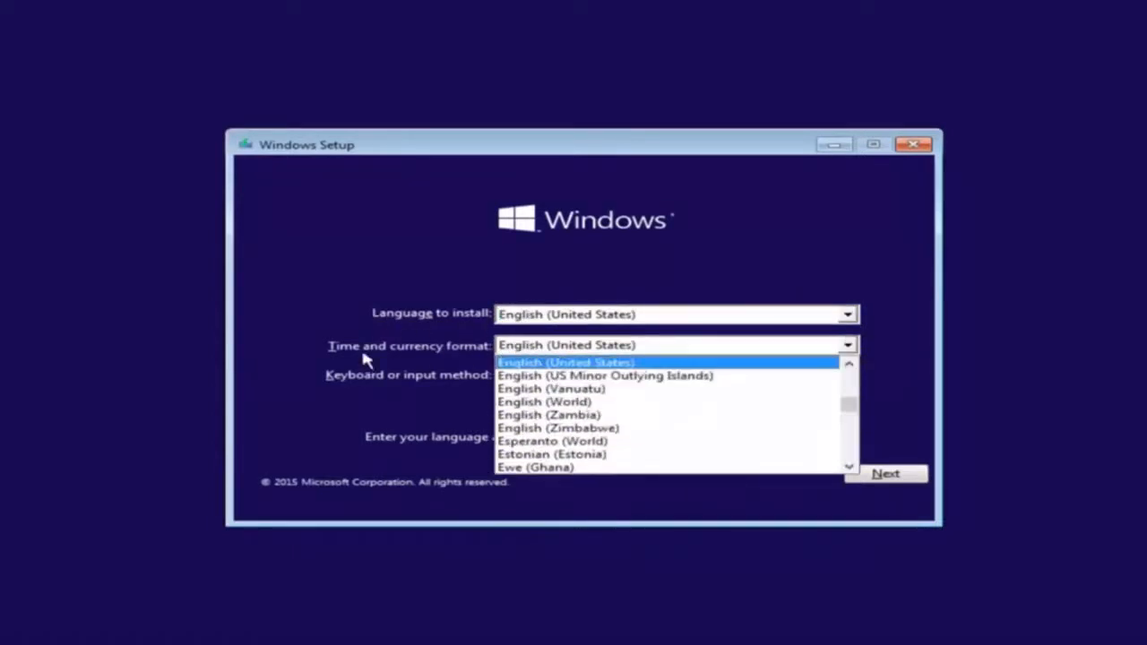
left_click(571, 362)
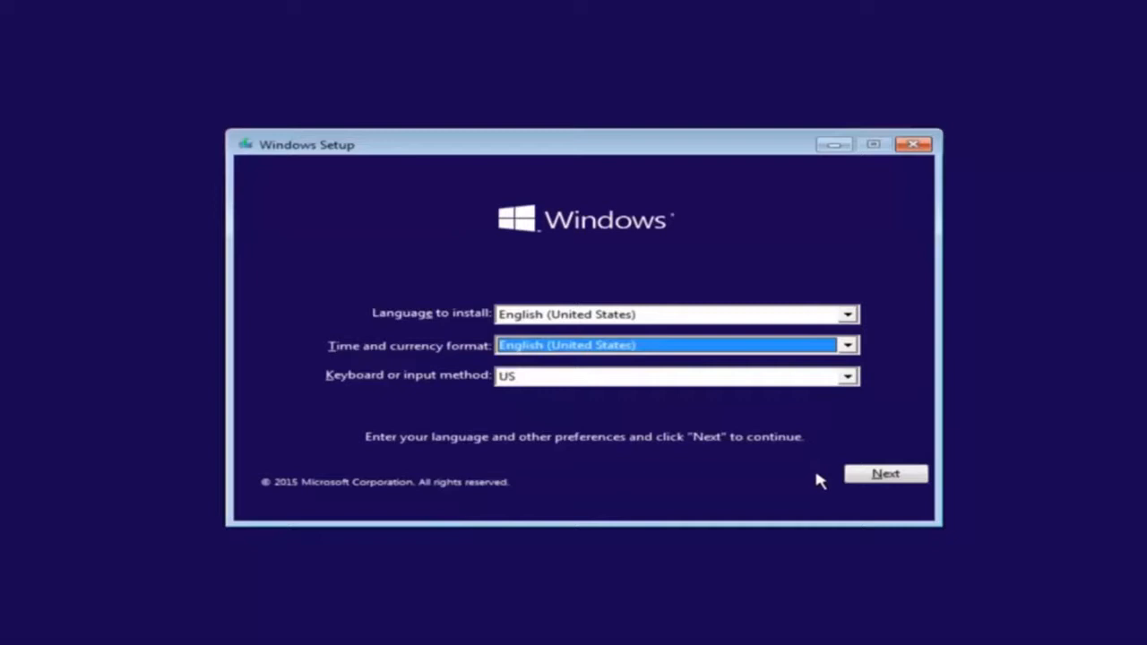
left_click(885, 473)
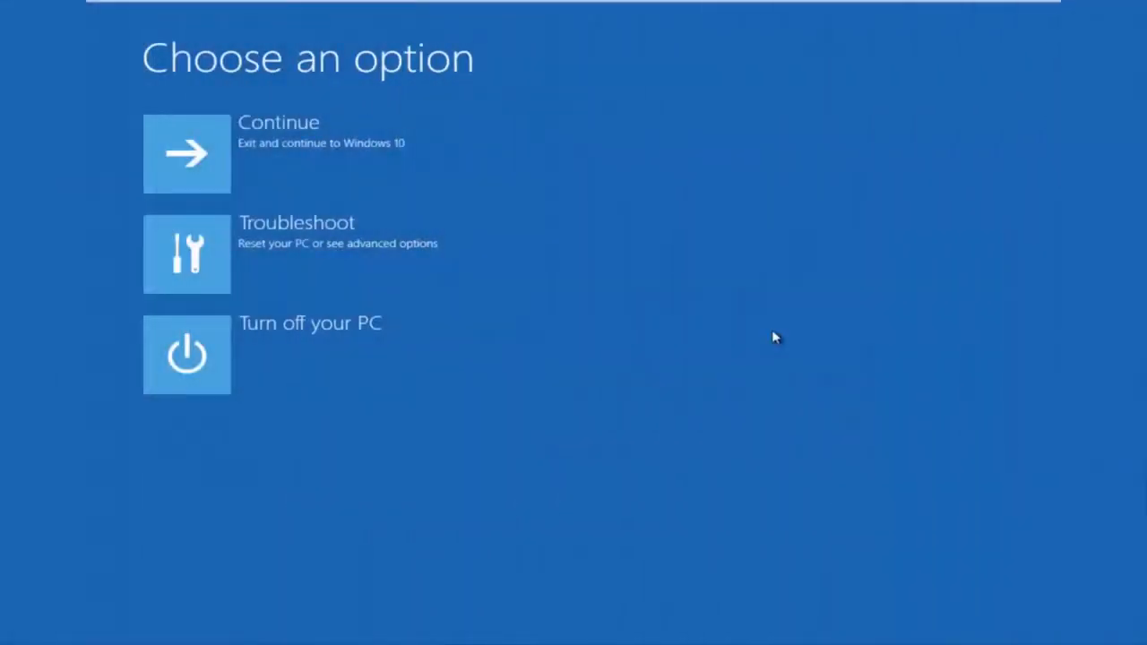
mouse_move(620, 262)
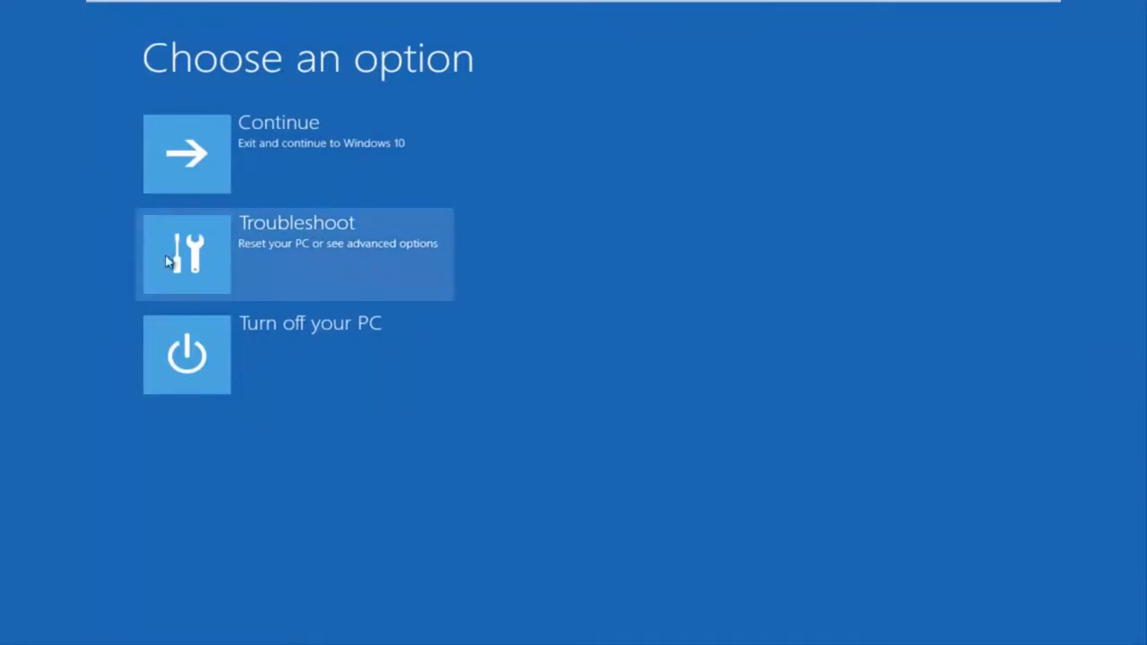
mouse_move(357, 258)
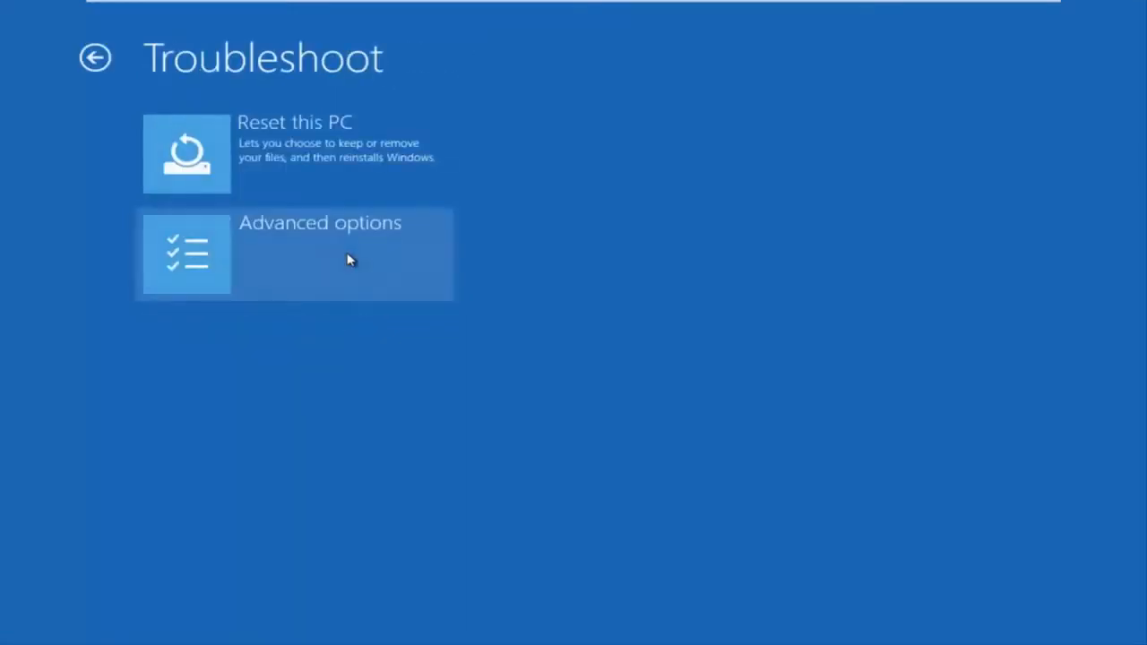
mouse_move(249, 163)
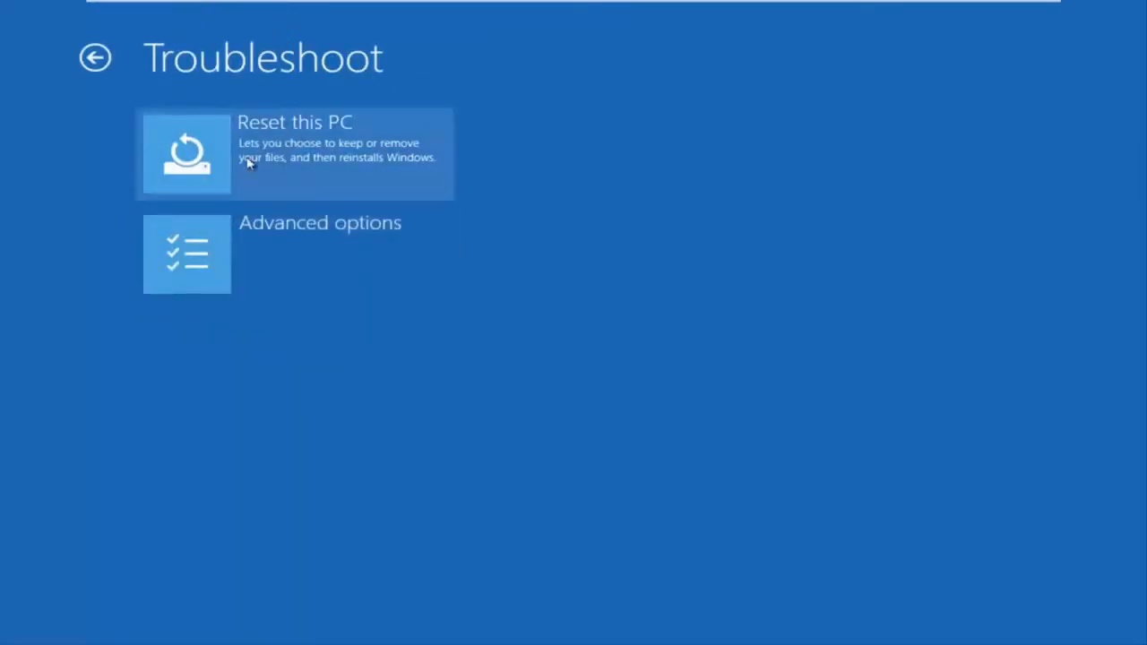
mouse_move(273, 258)
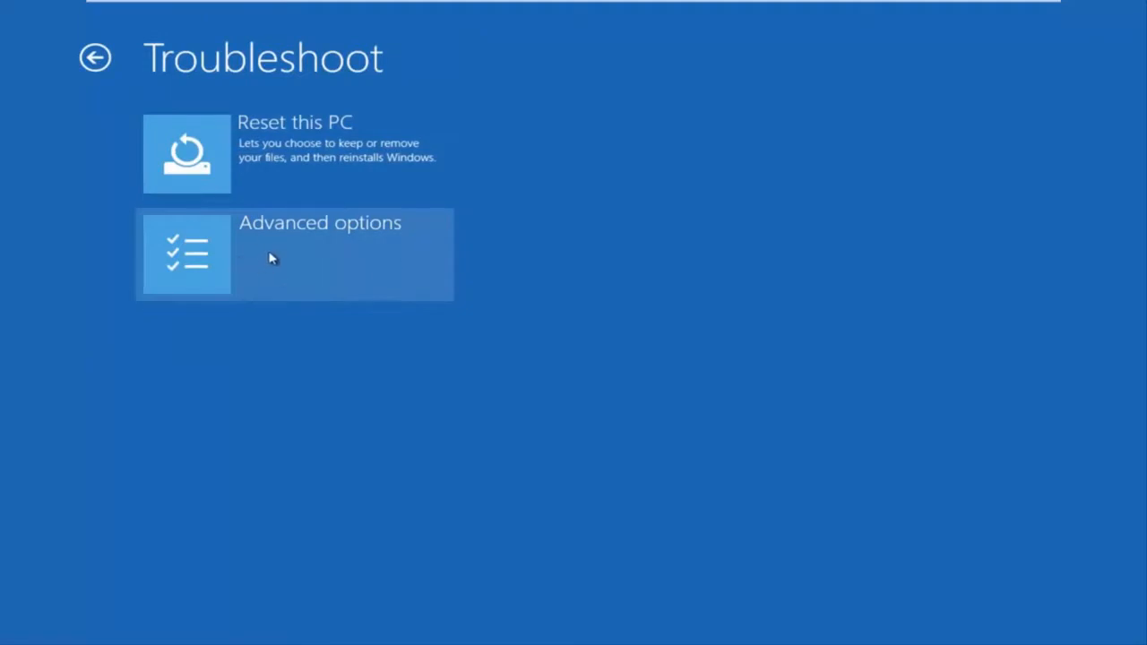
Step: Go through Troubleshoot and Advanced options to launch the recovery Command Prompt
left_click(294, 254)
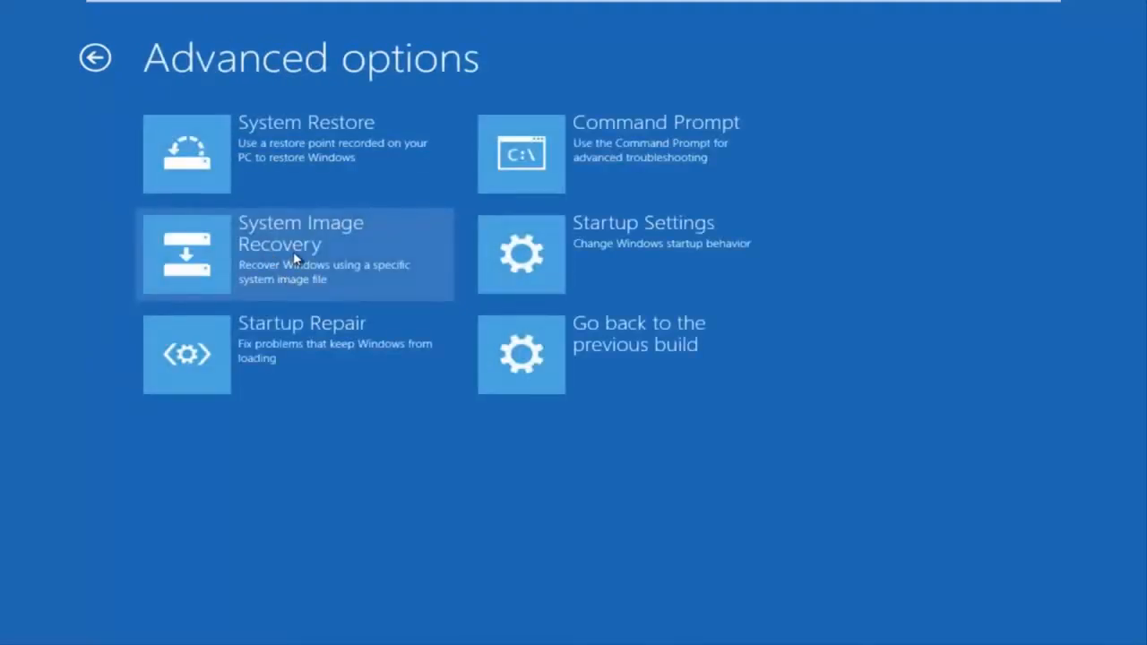
mouse_move(571, 172)
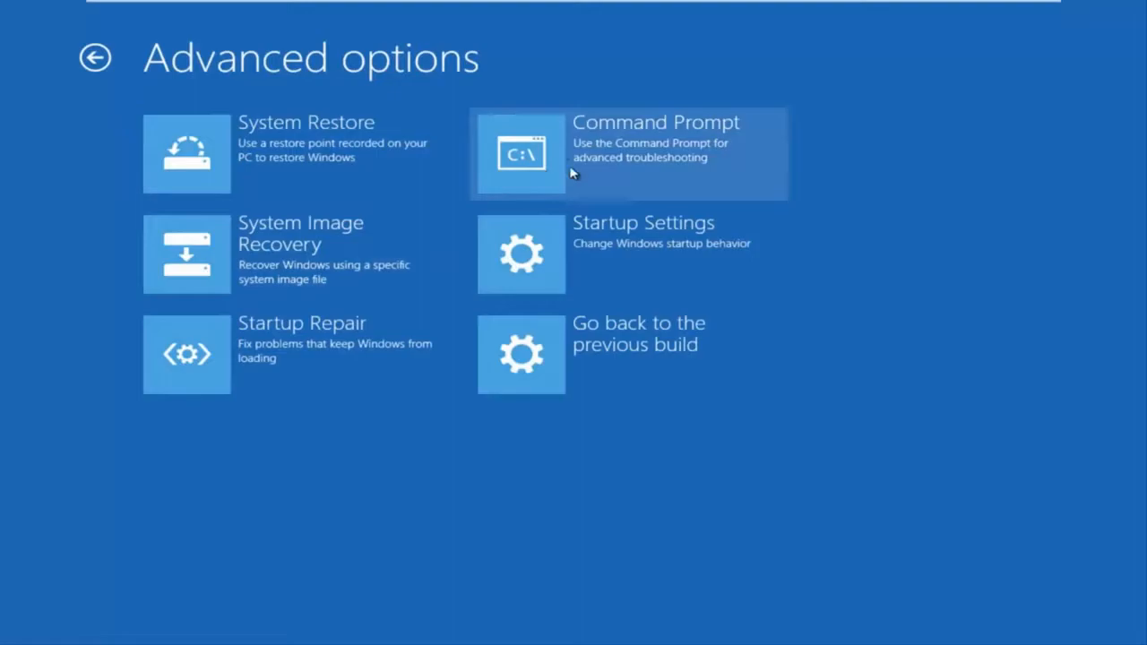
left_click(627, 154)
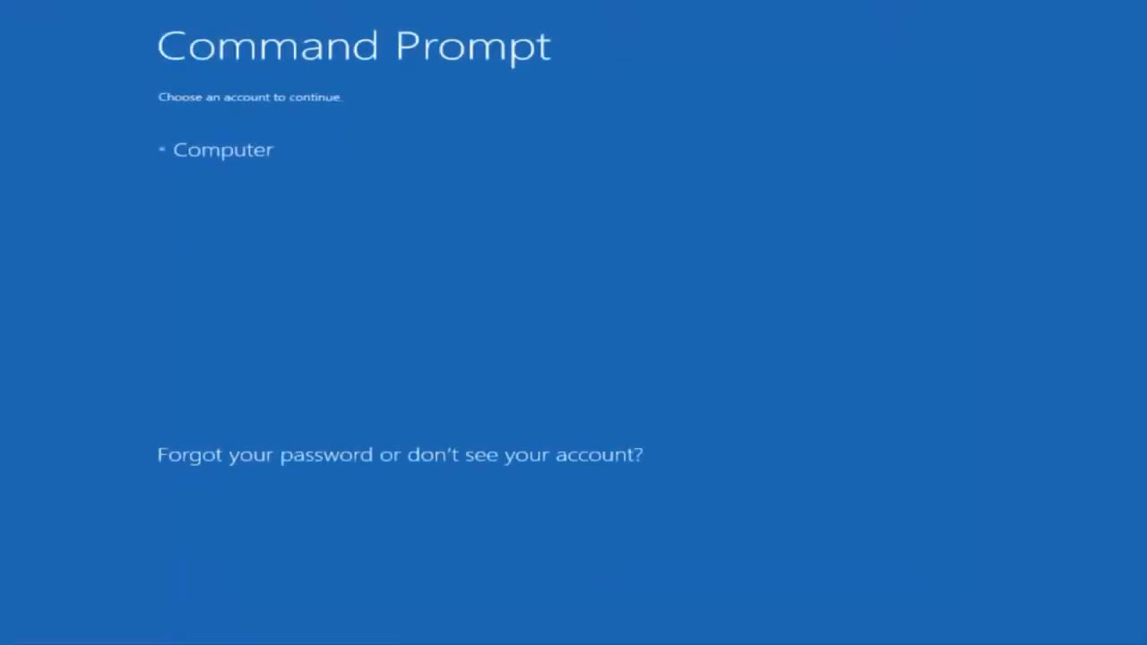
mouse_move(821, 150)
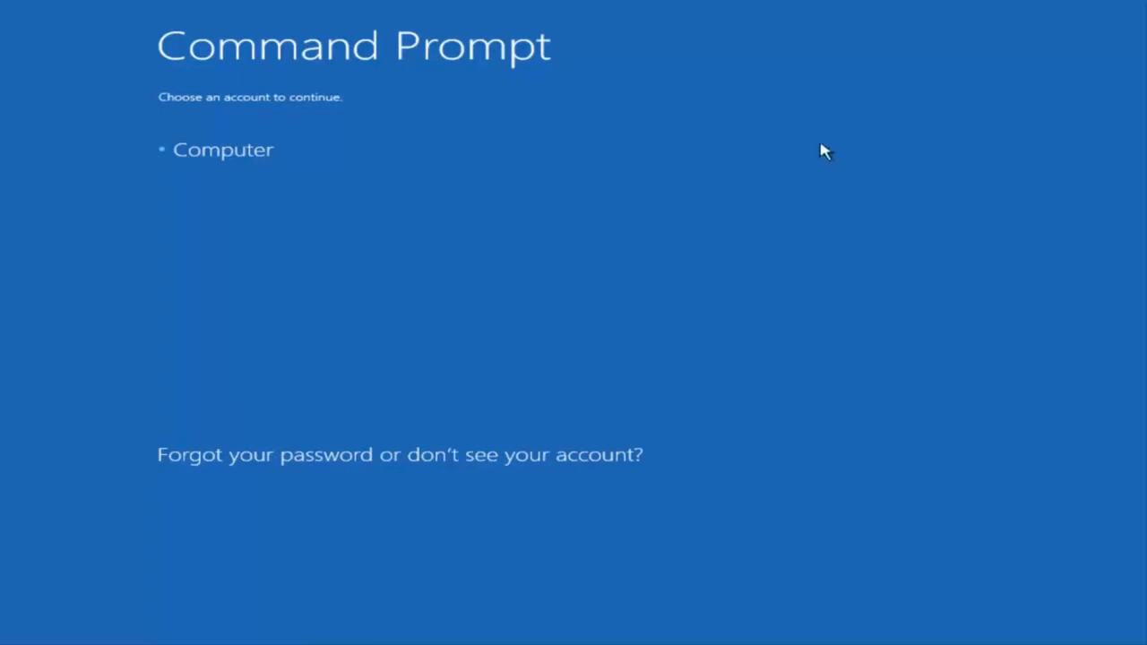
mouse_move(223, 154)
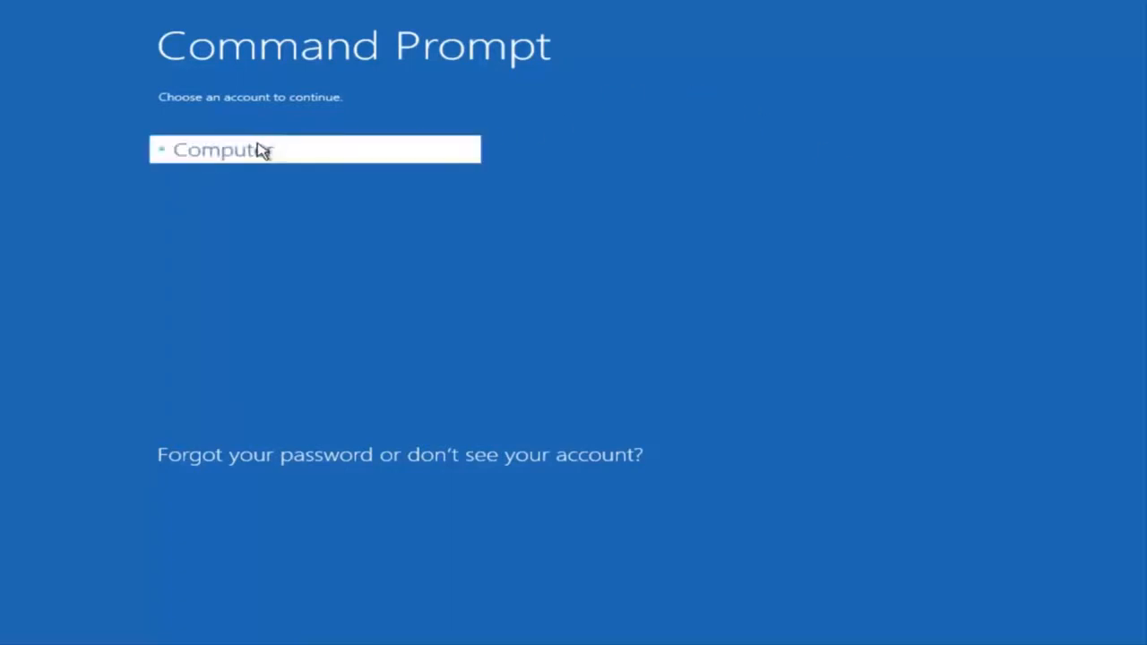
Step: Sign in to the Computer account so the administrator command prompt window opens
left_click(223, 149)
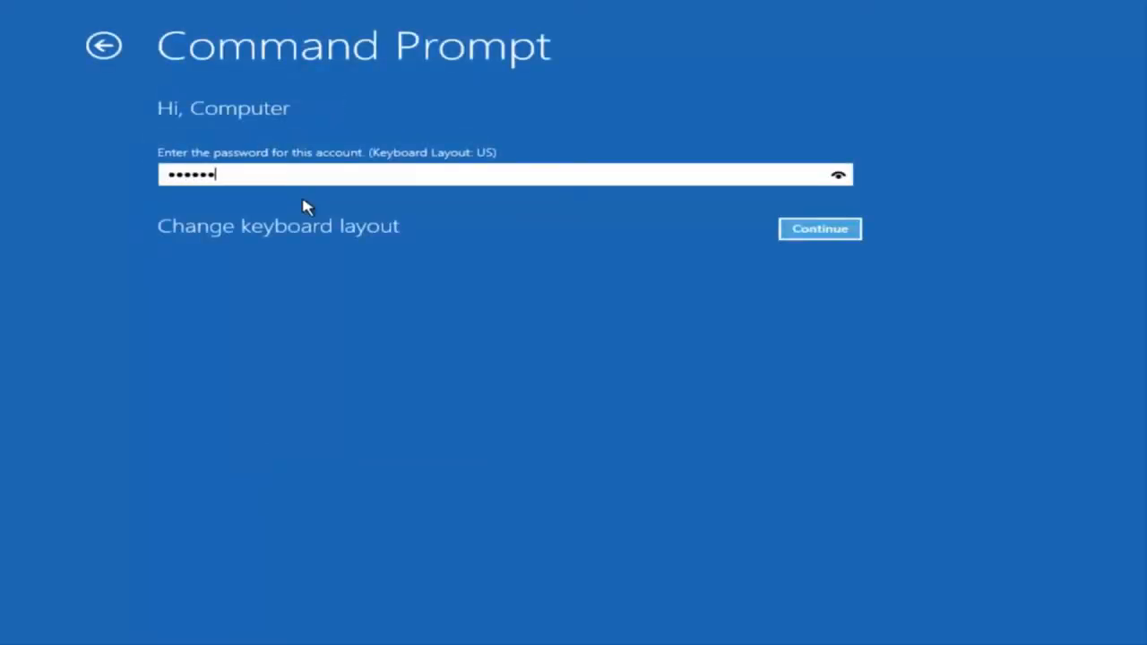
left_click(818, 230)
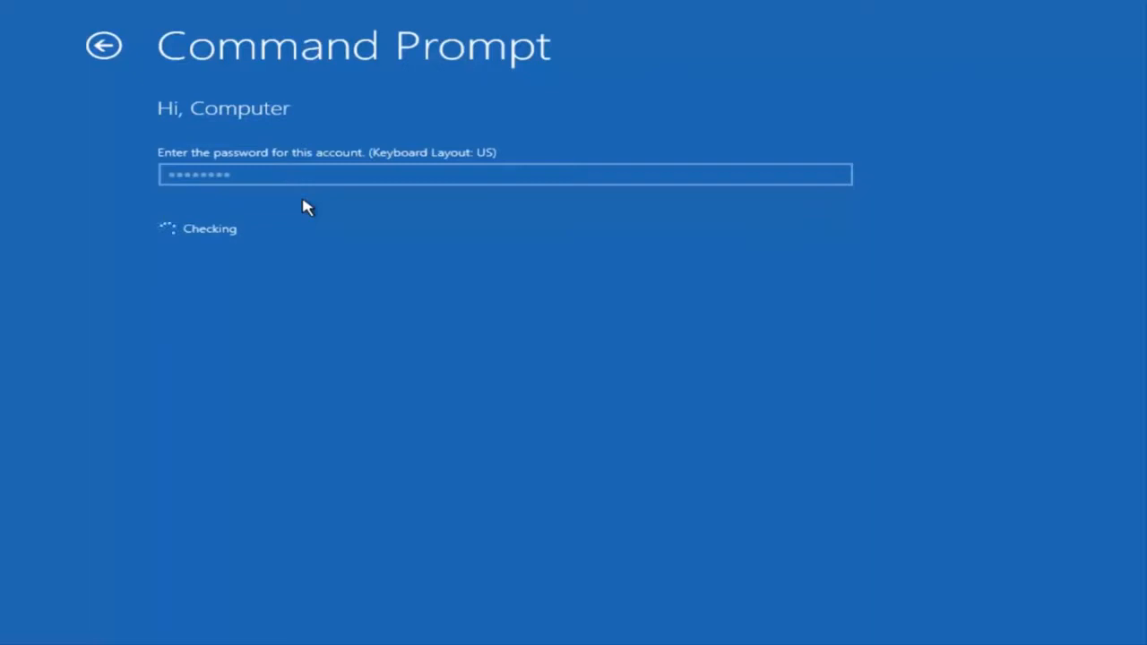
key("Enter")
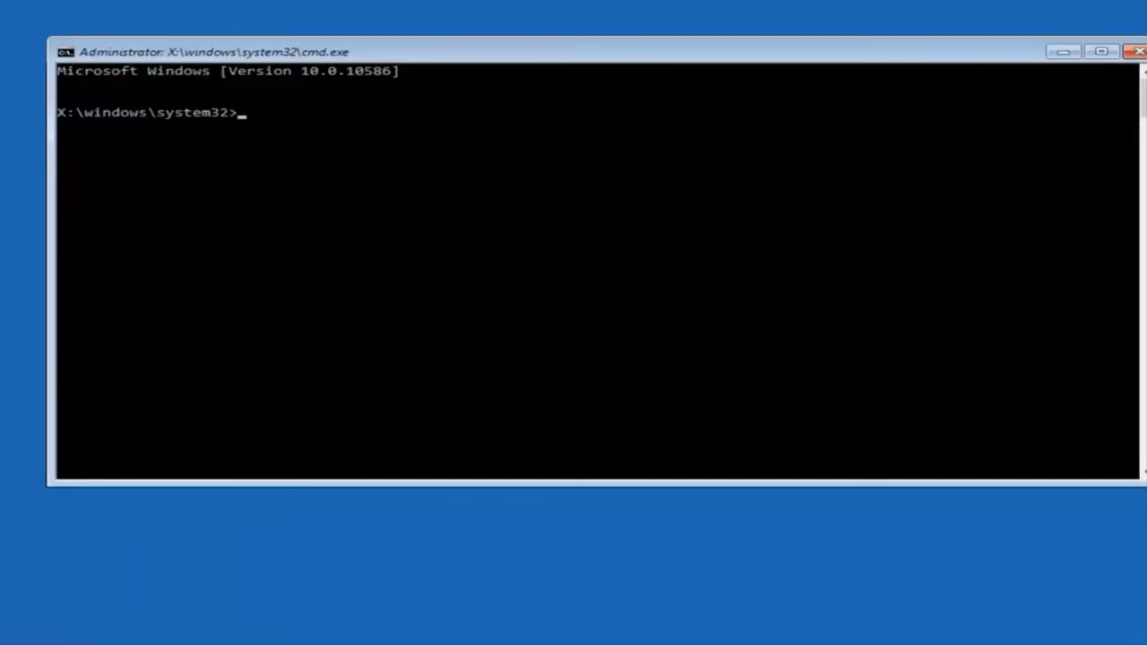
Step: Run Bootrec /fixmbr to repair the master boot record successfully
type("B")
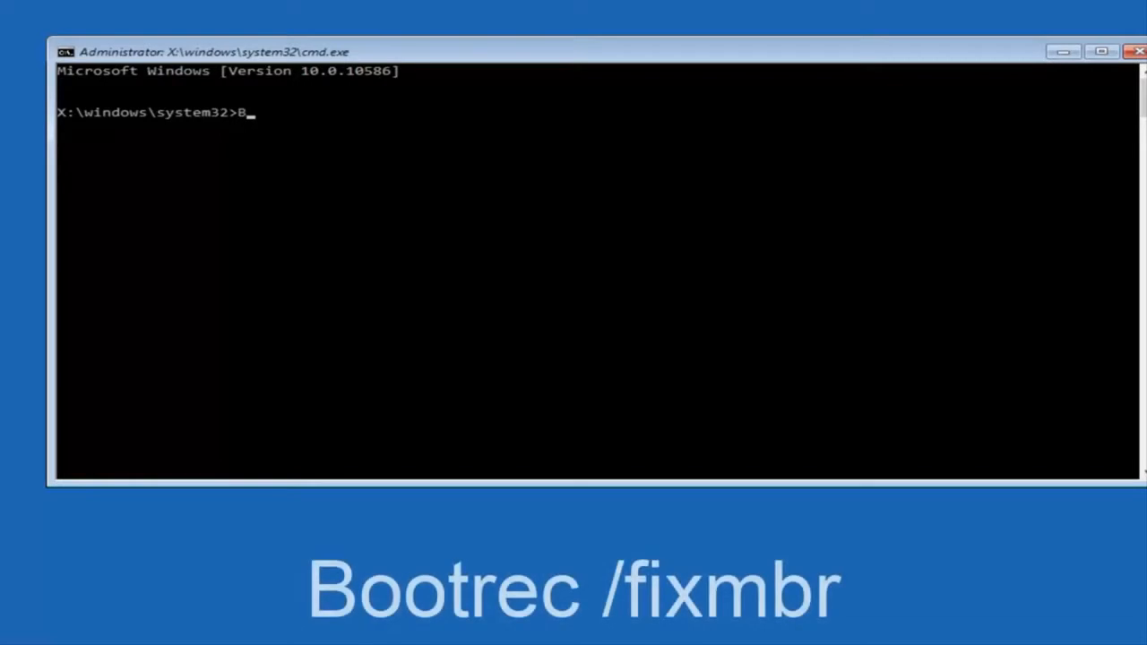
type("ootrec")
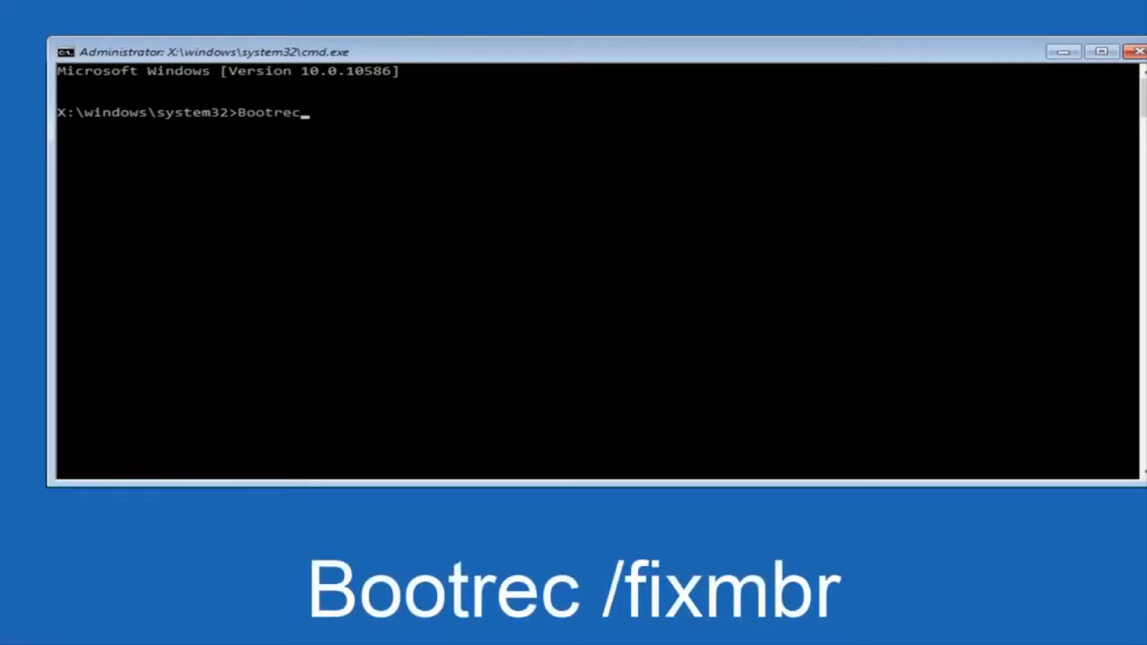
type("\" \"")
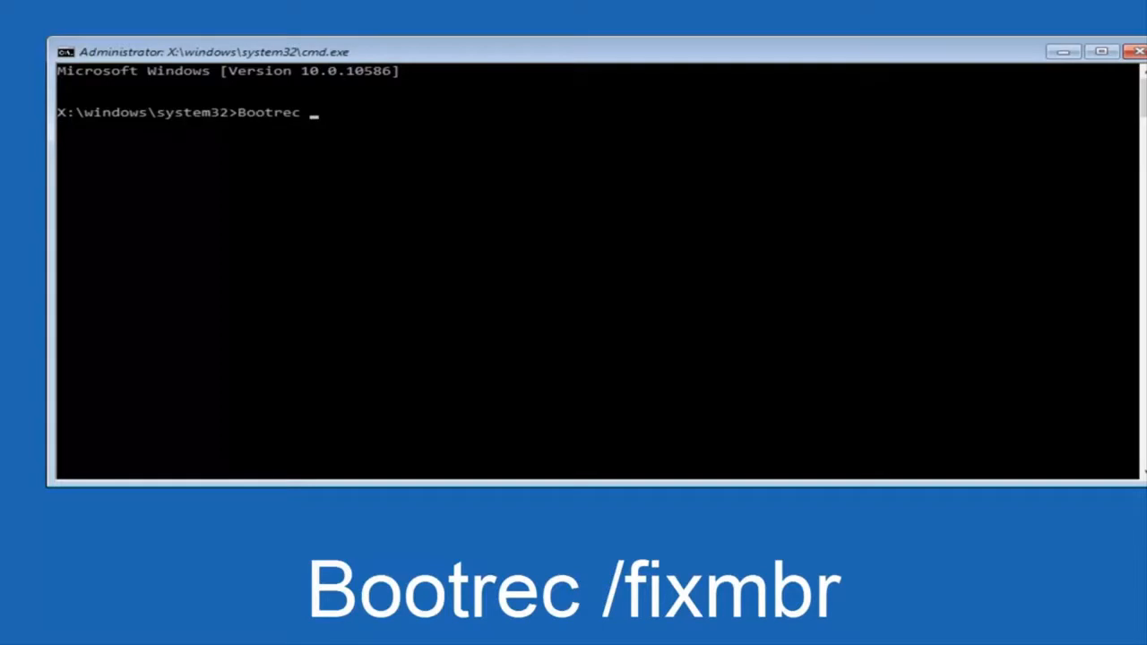
type("/")
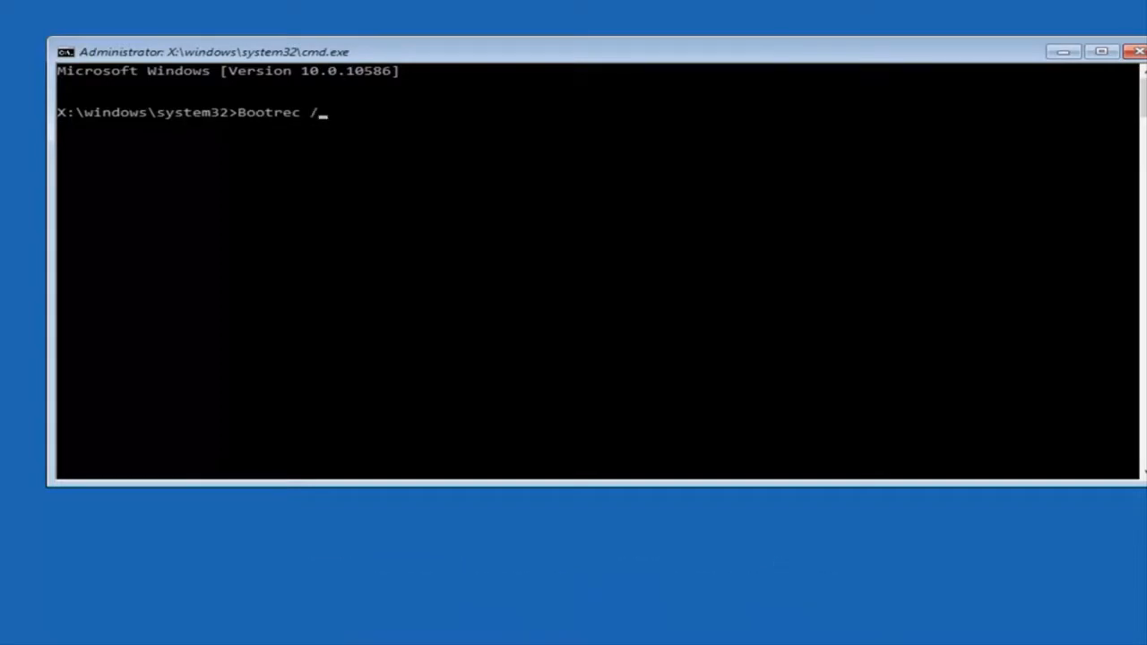
type("fixm")
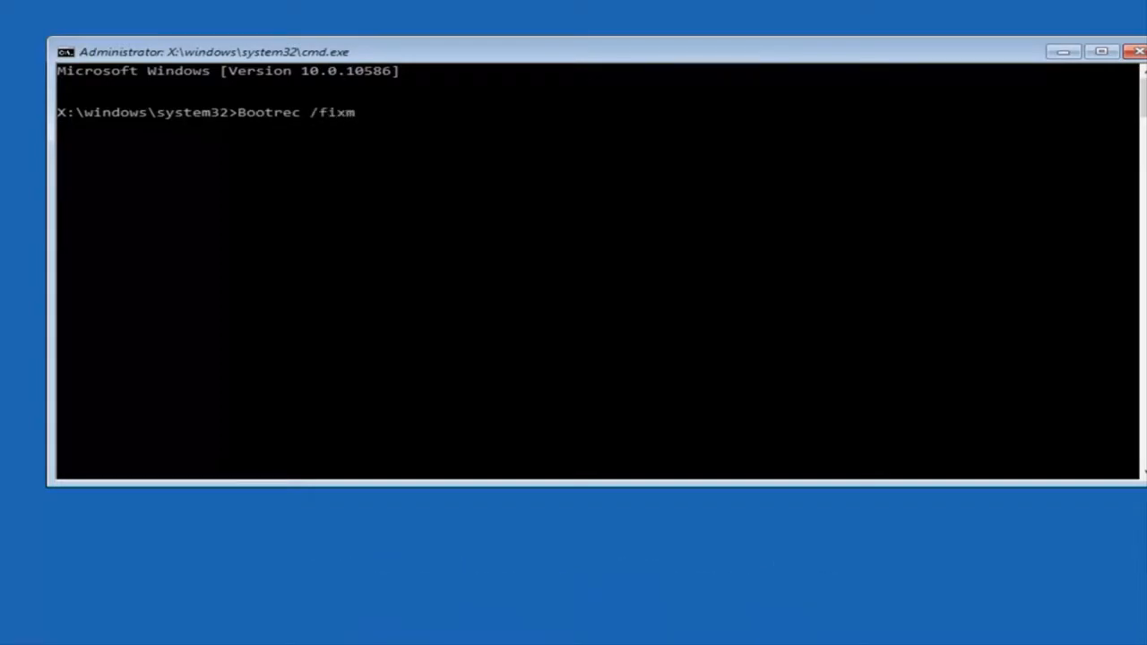
type("br")
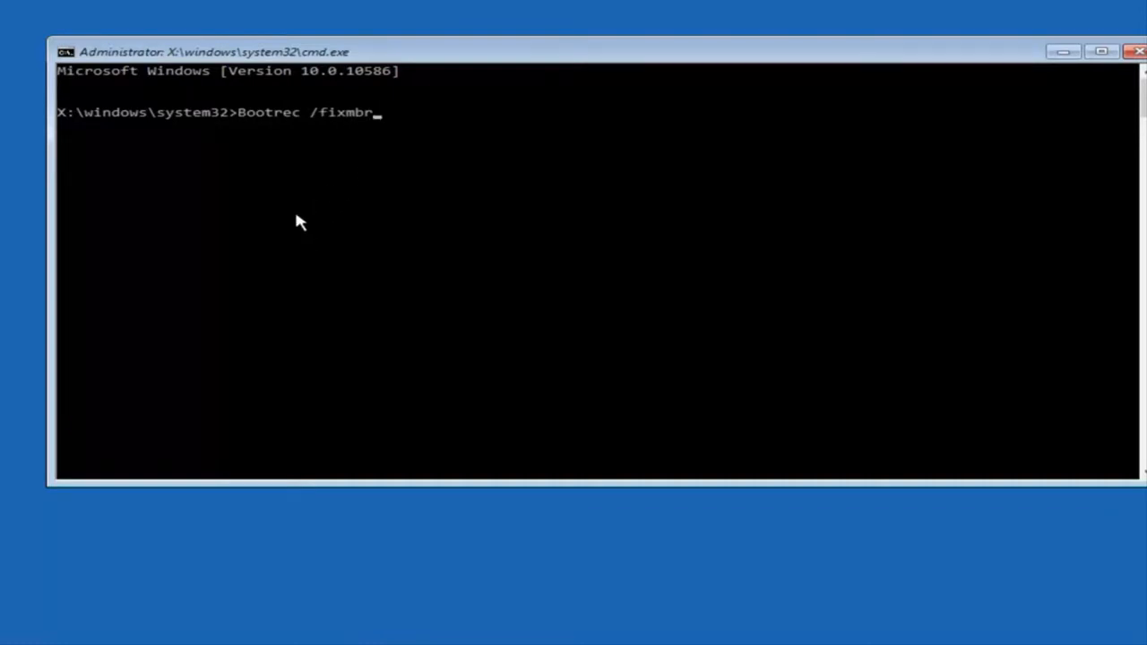
key("Enter")
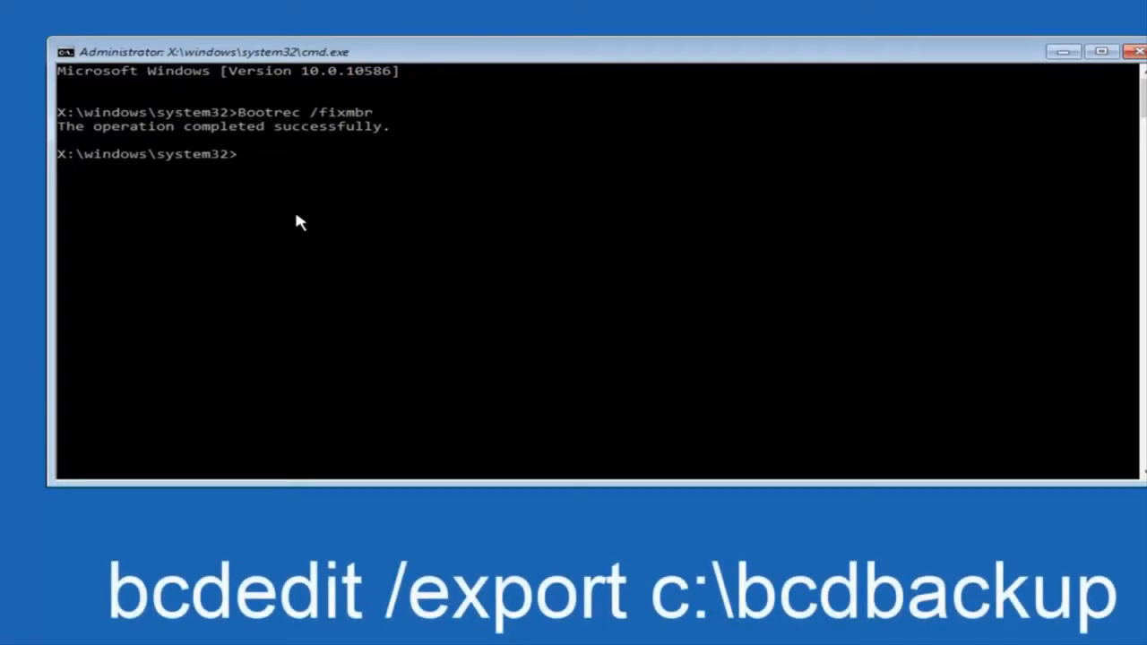
Step: Run bcdedit /export c:\bcdbackup to back up the boot configuration data
type("bcdedit m")
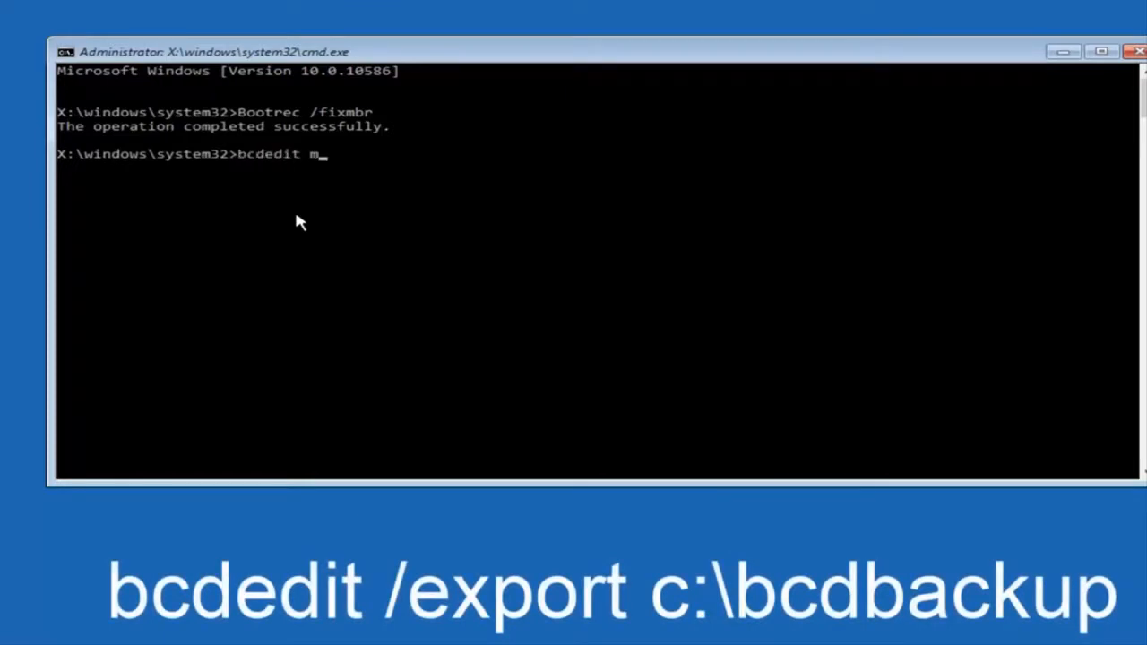
key("BackSpace")
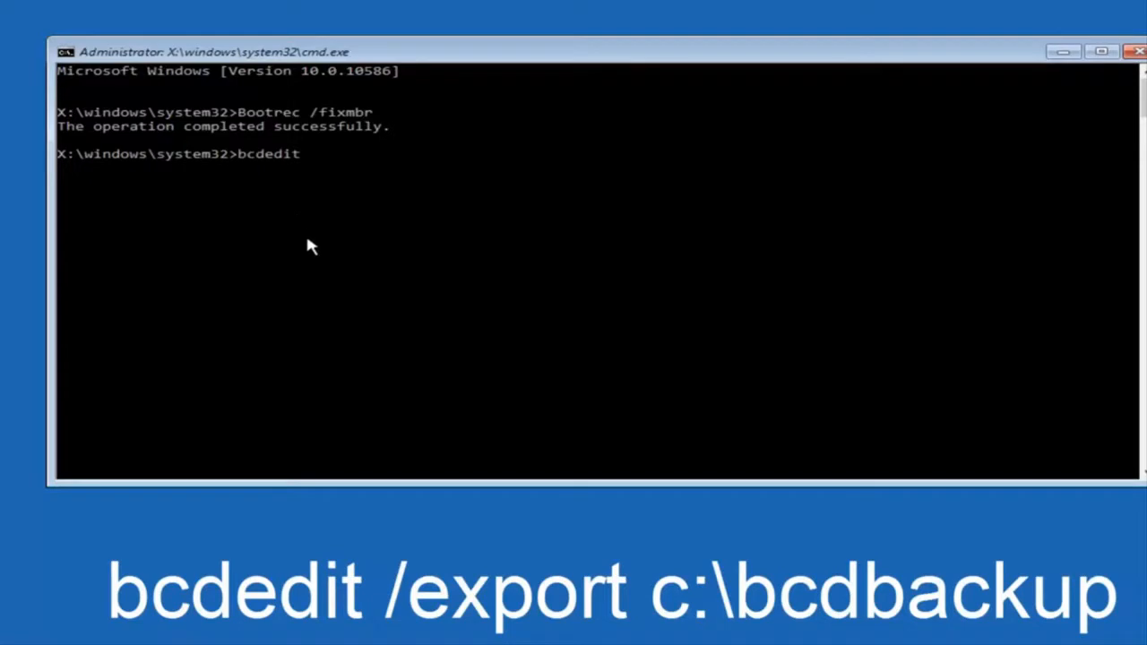
type("/")
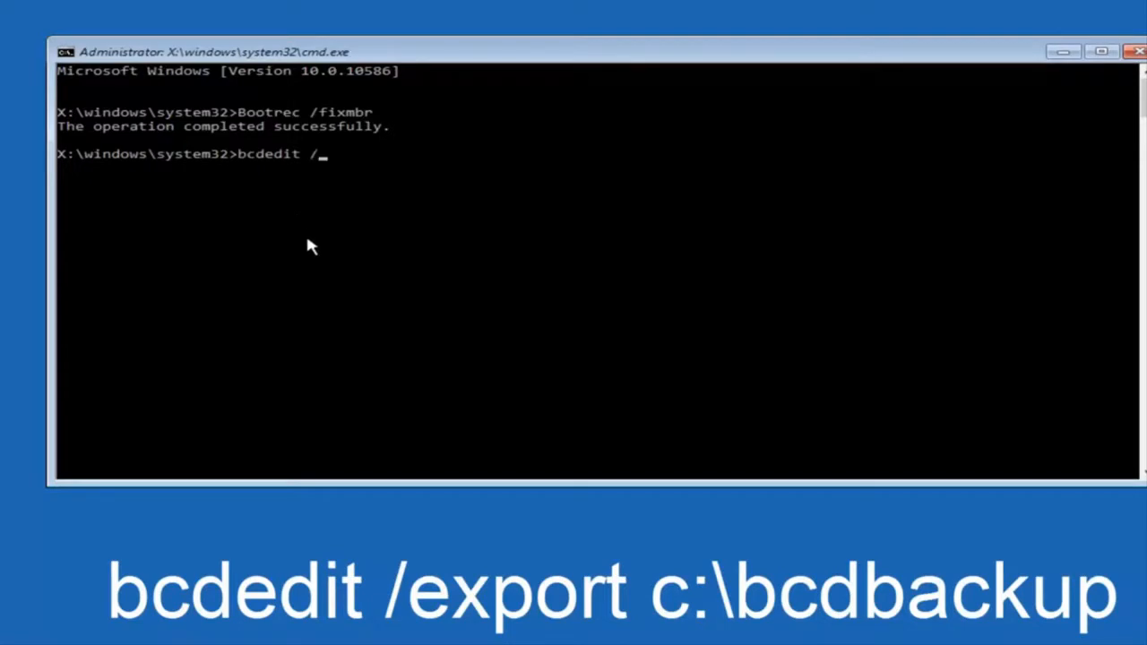
type("export c")
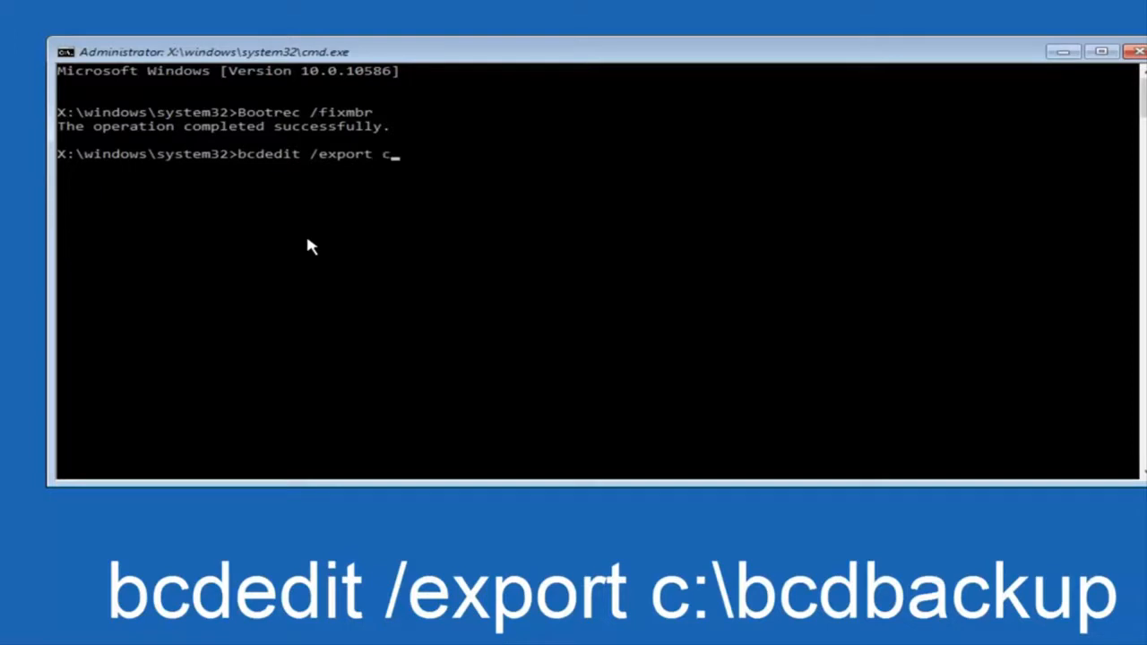
type(":\\")
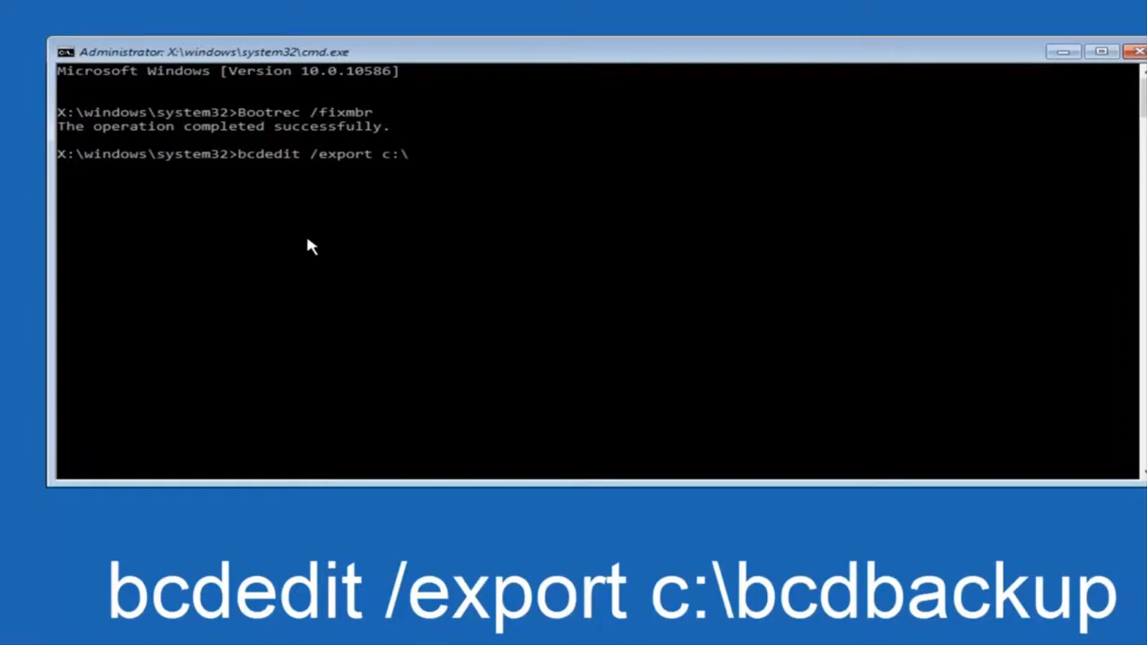
type("bcd")
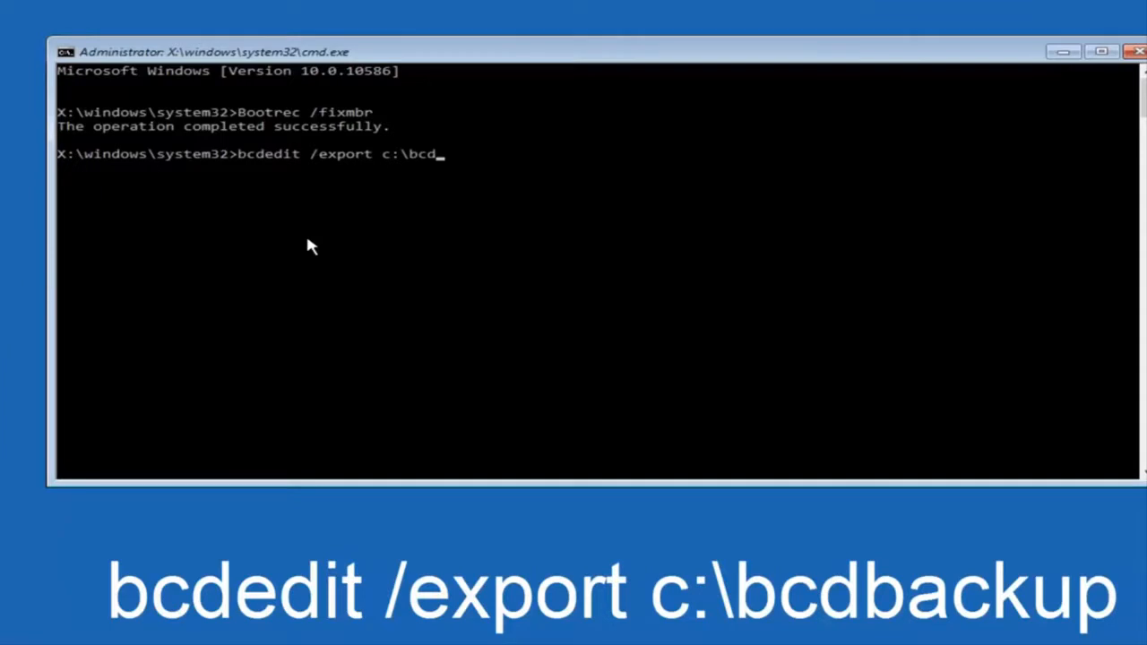
type("back")
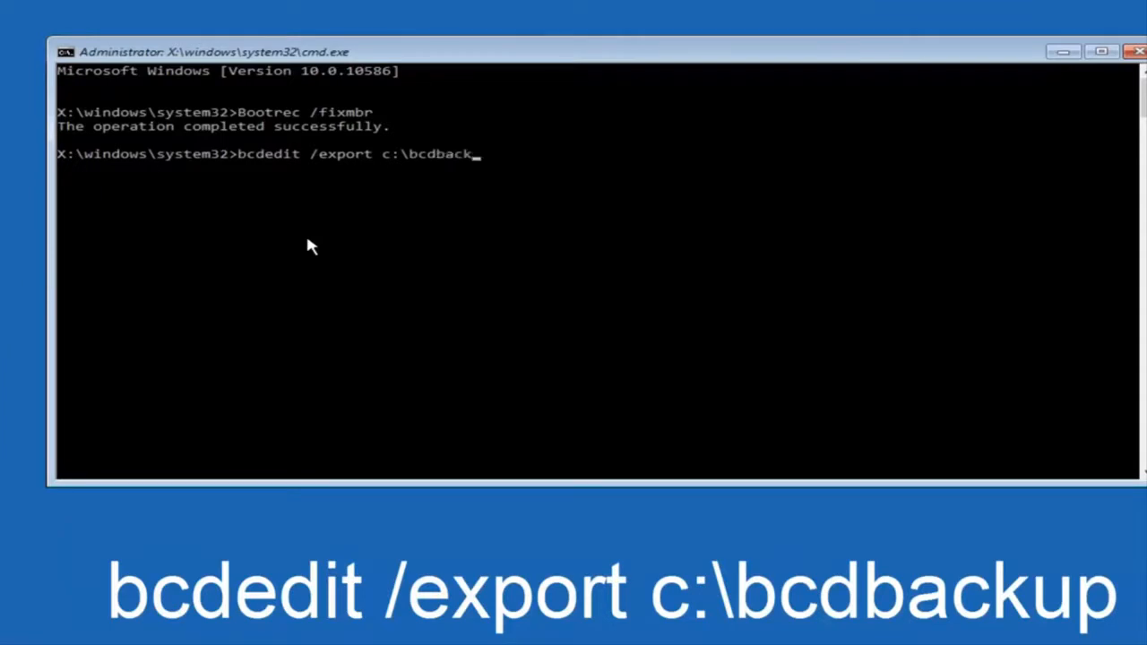
type("up")
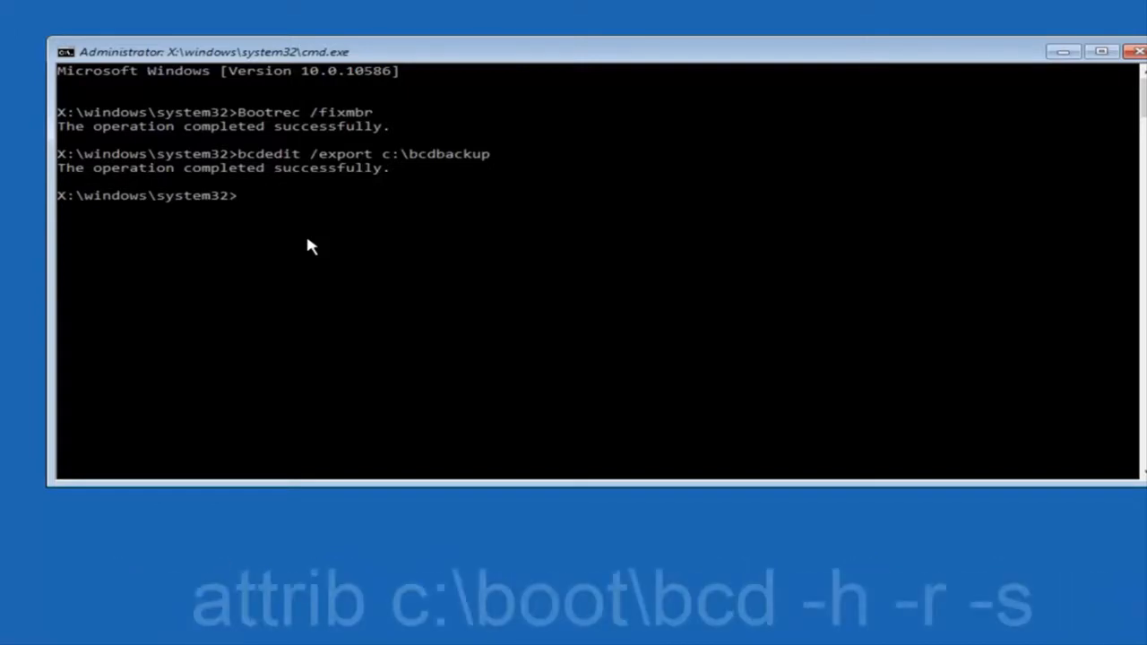
Step: Run attrib c:\boot\bcd -h -r -s to clear the hidden, read-only and system attributes
type("a")
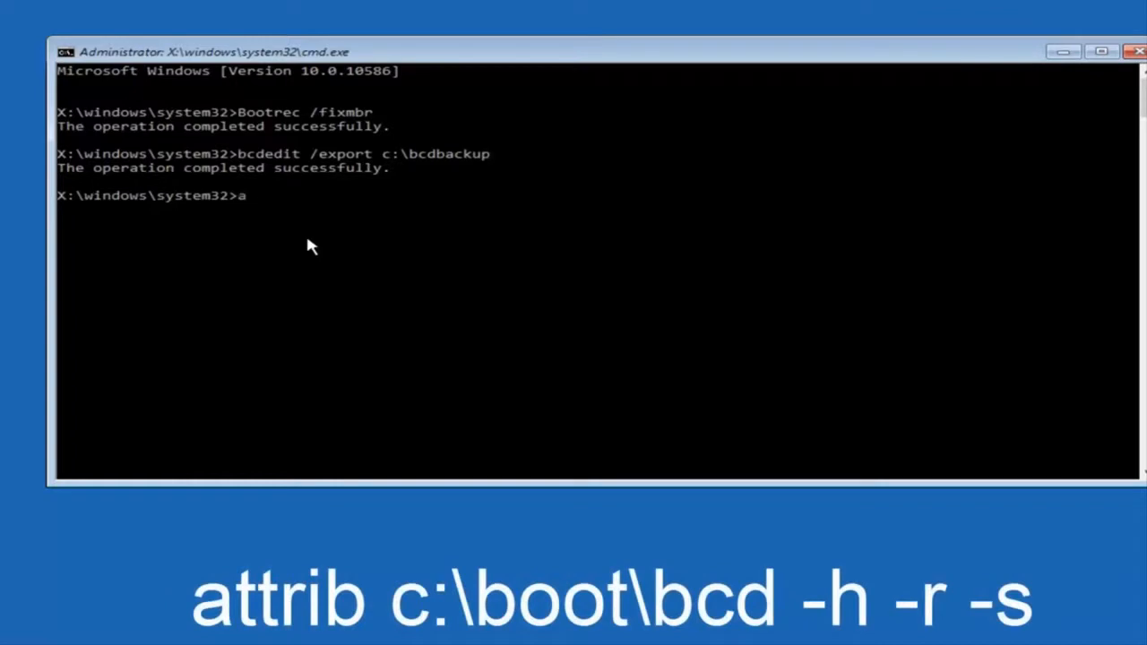
type("ttr")
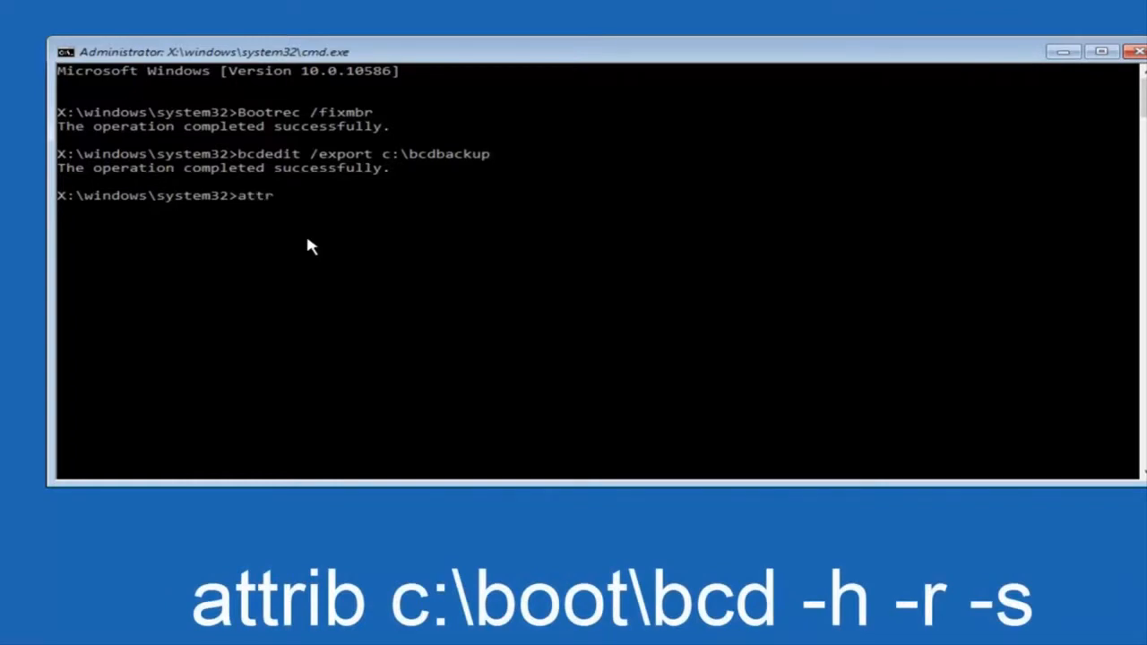
type("b")
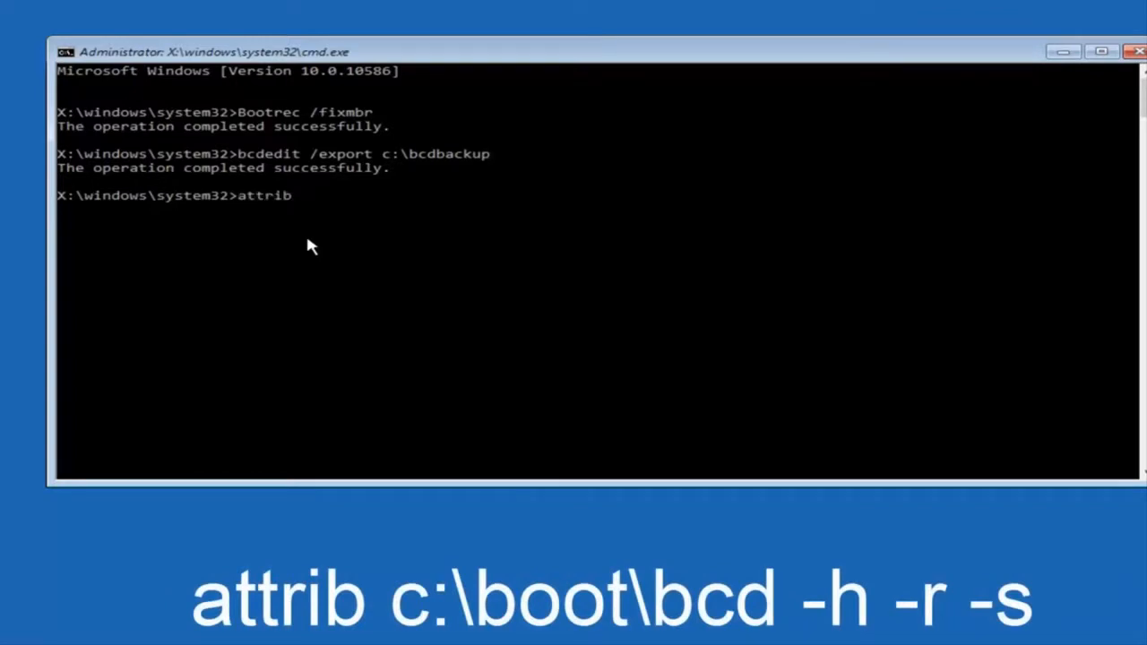
type("c:")
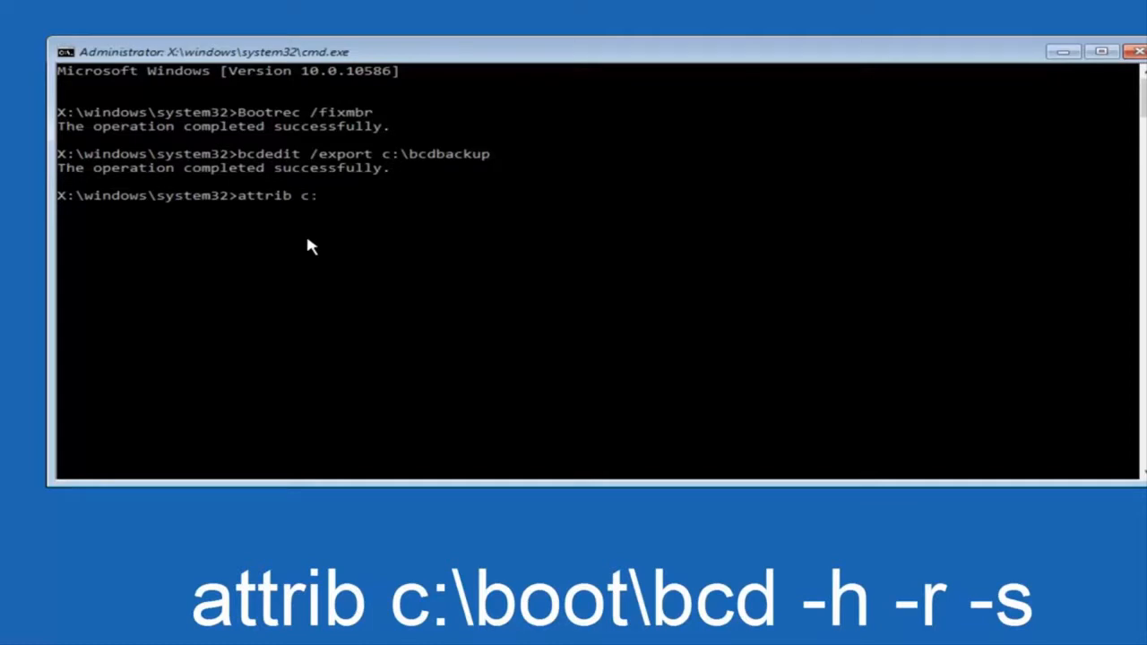
type("\\")
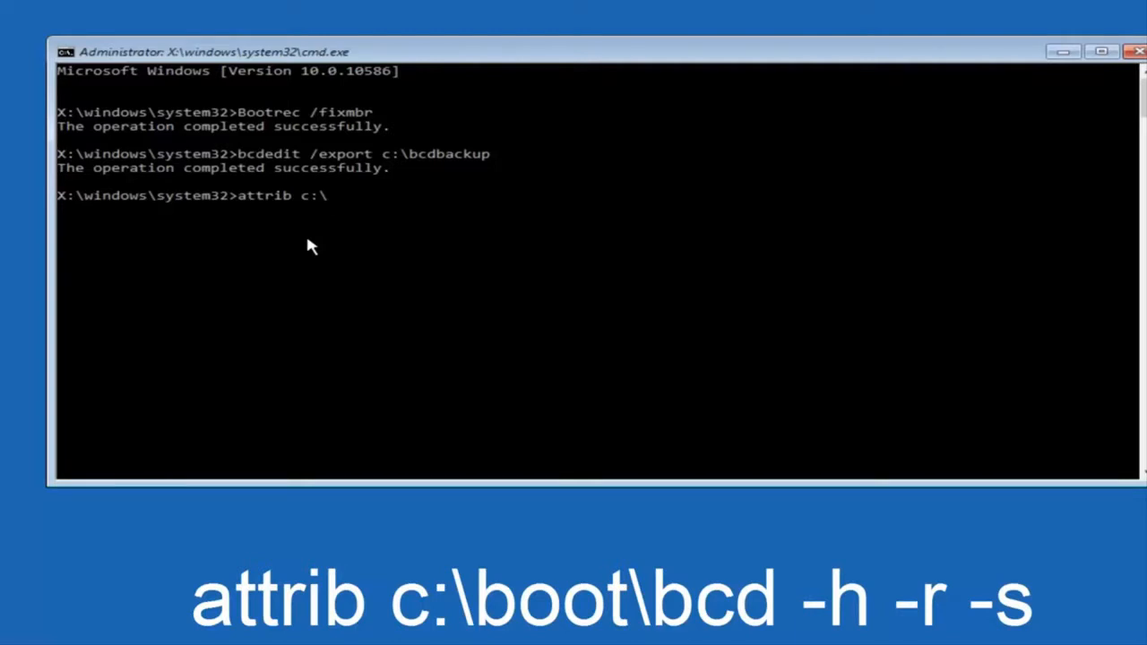
type("boo")
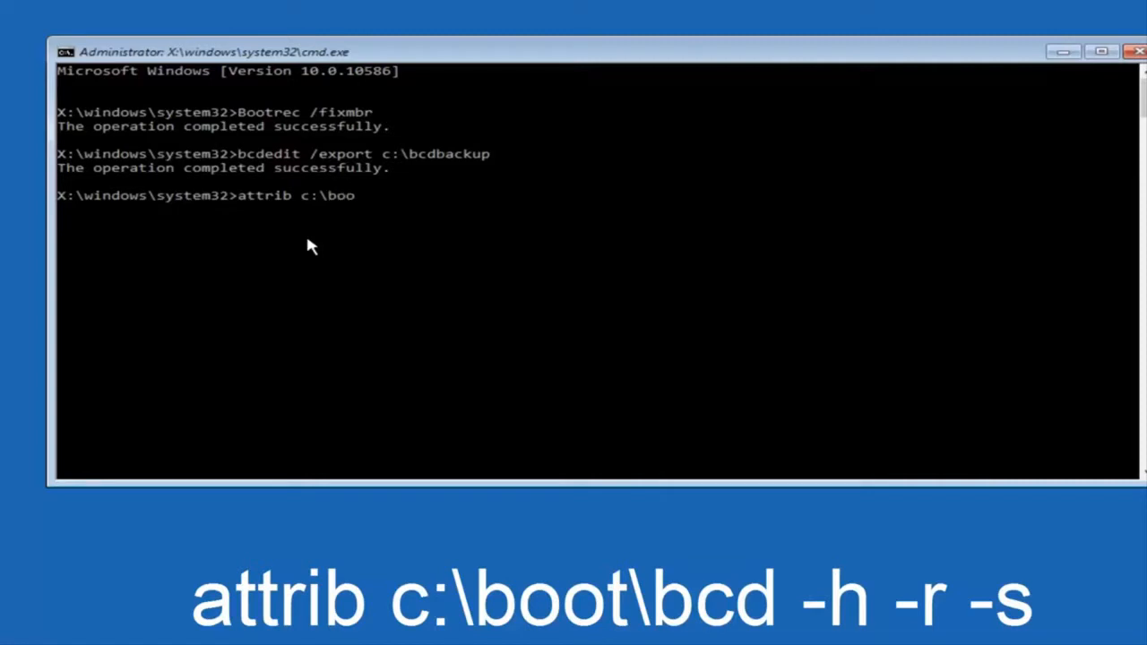
type("t\\")
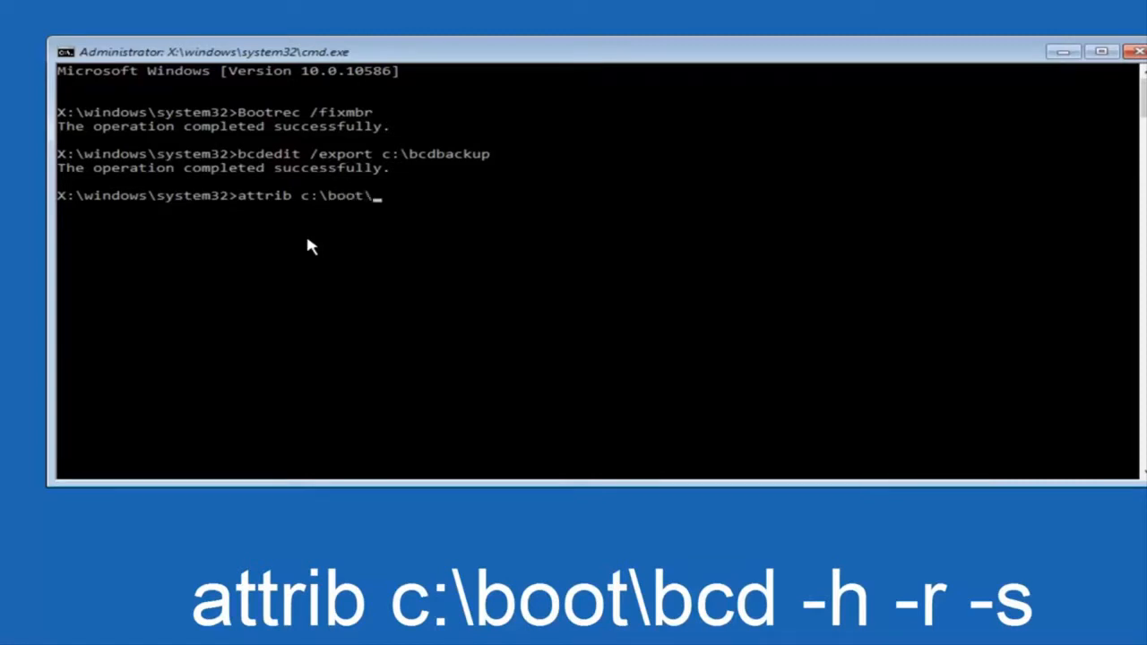
type("bcd")
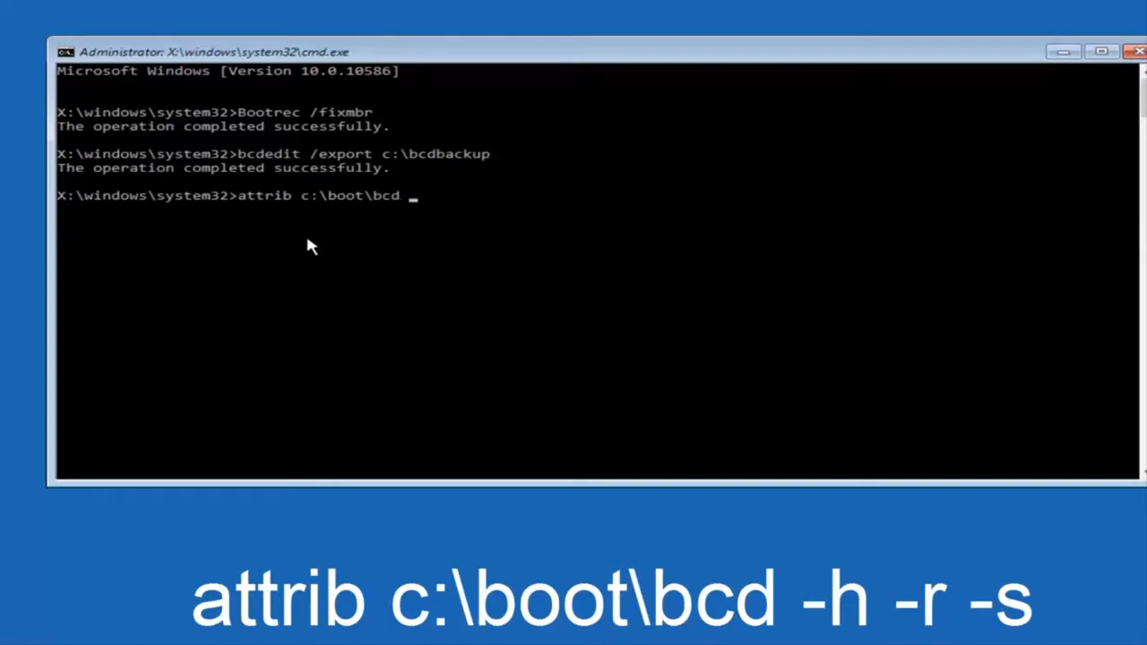
type("-h")
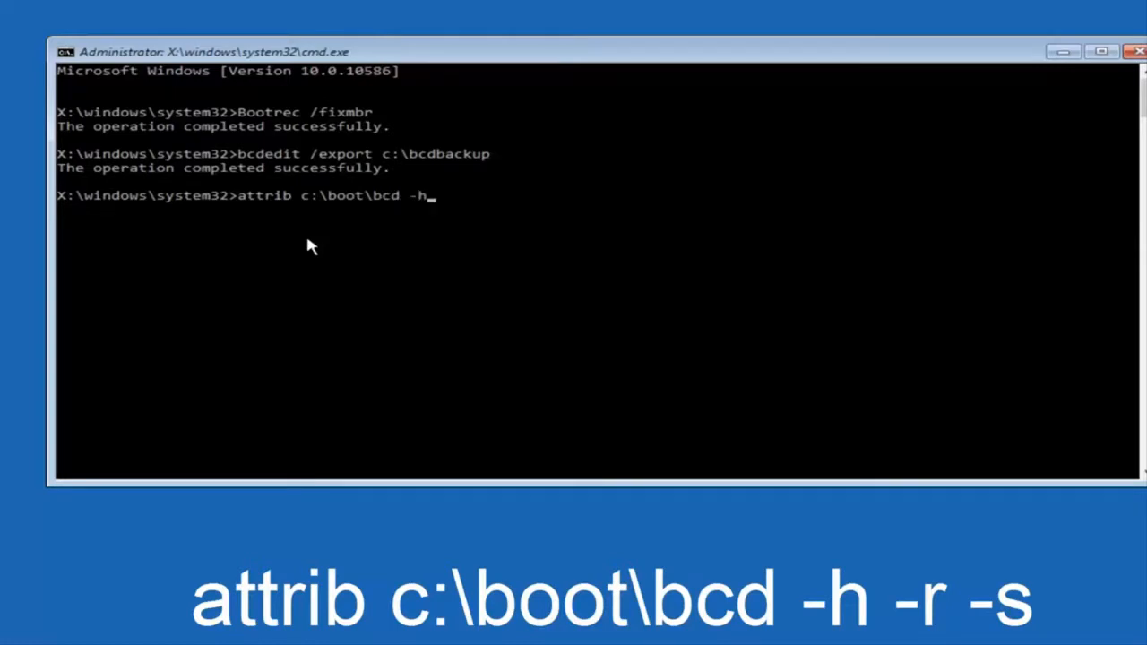
type("-")
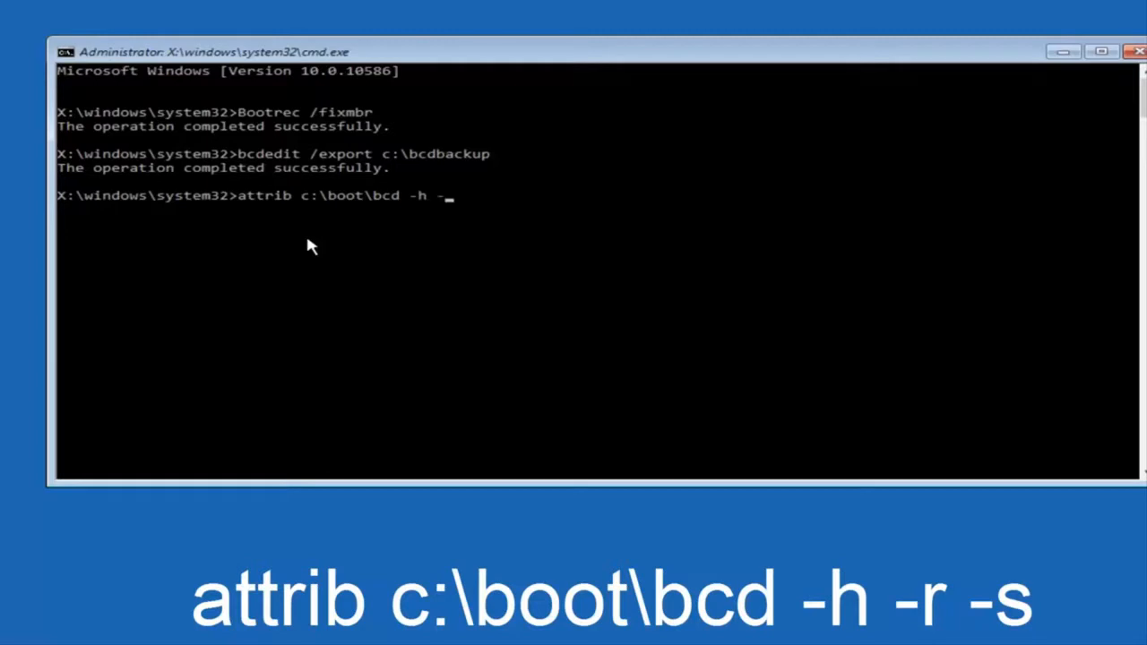
type("r")
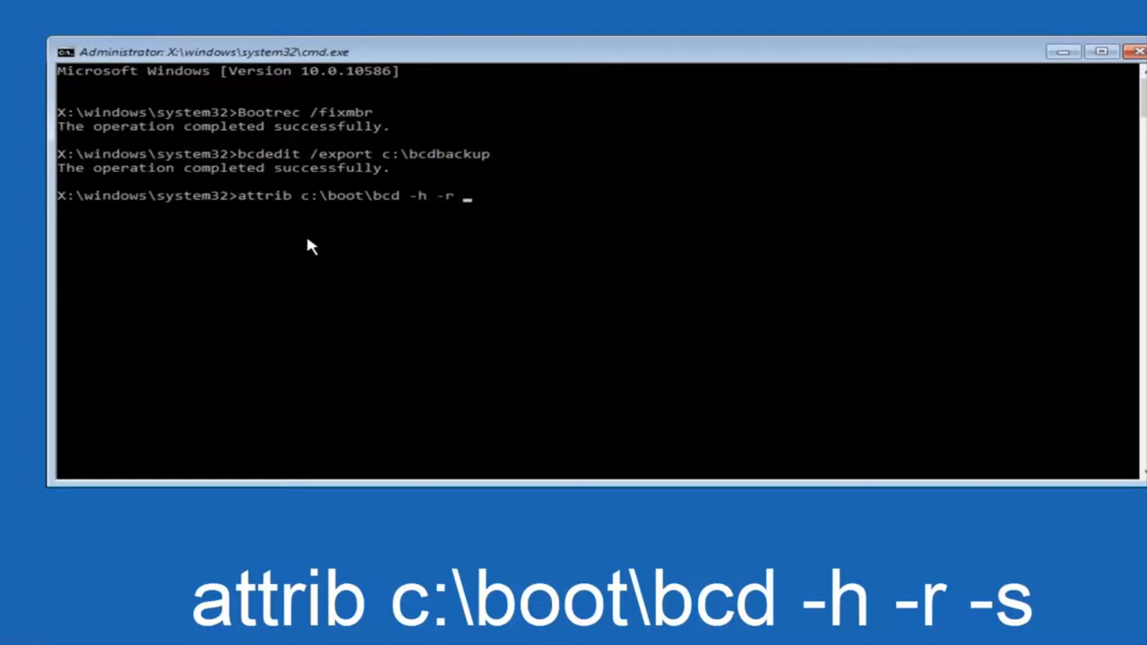
type("-s")
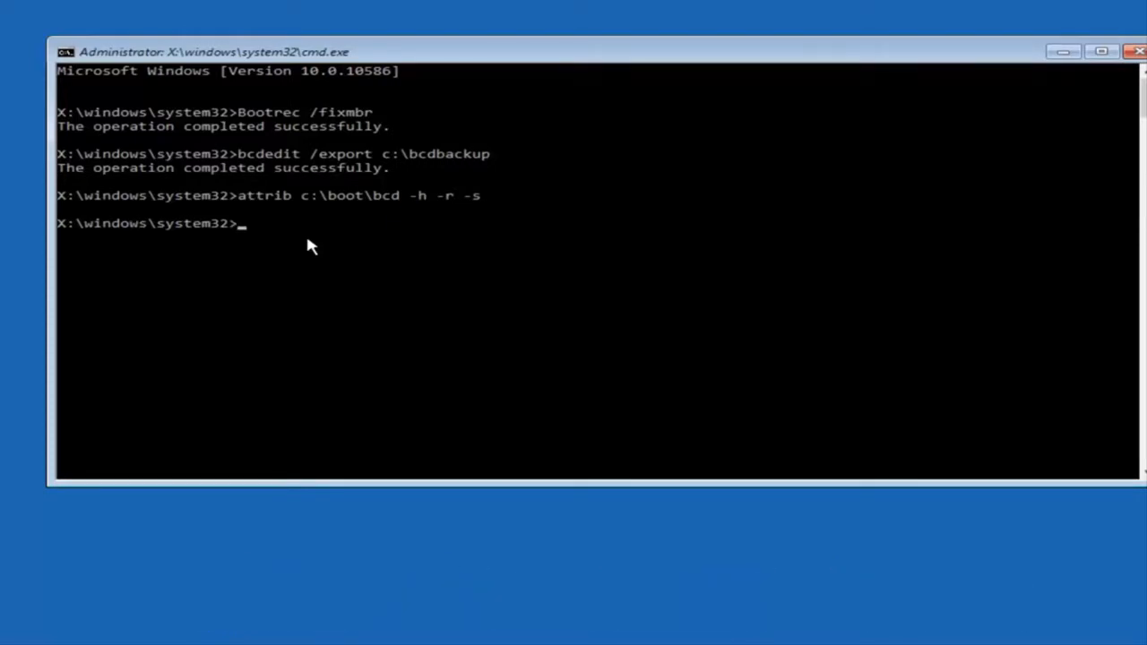
Step: Run ren c:\boot\bcd bcd.old to rename the boot configuration file
type("re")
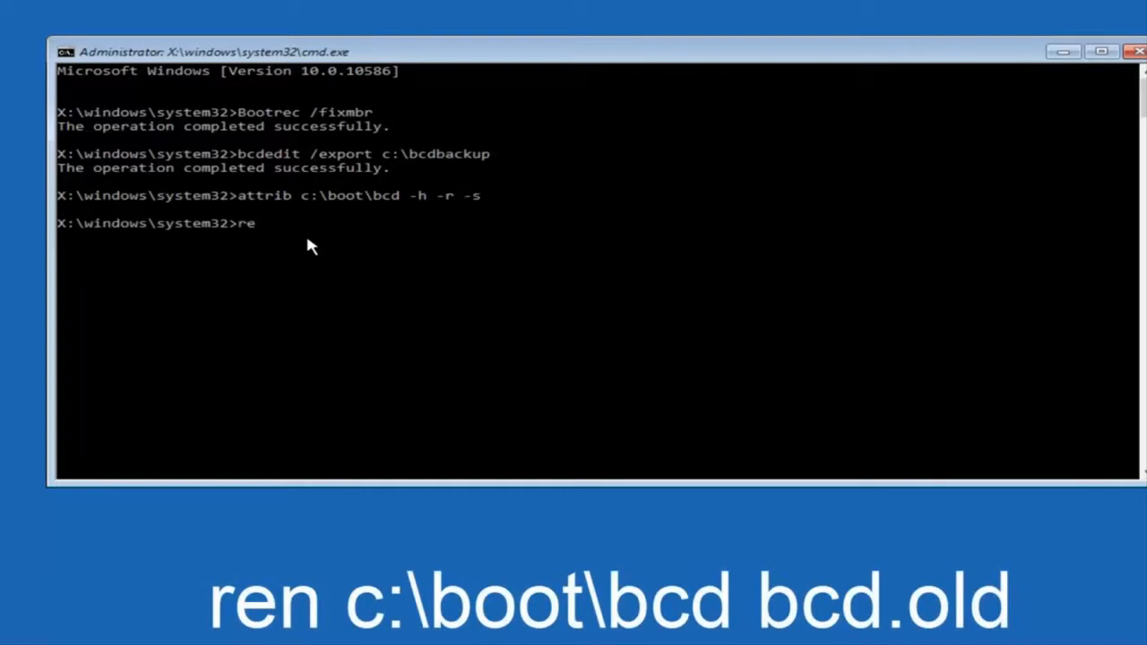
type("n")
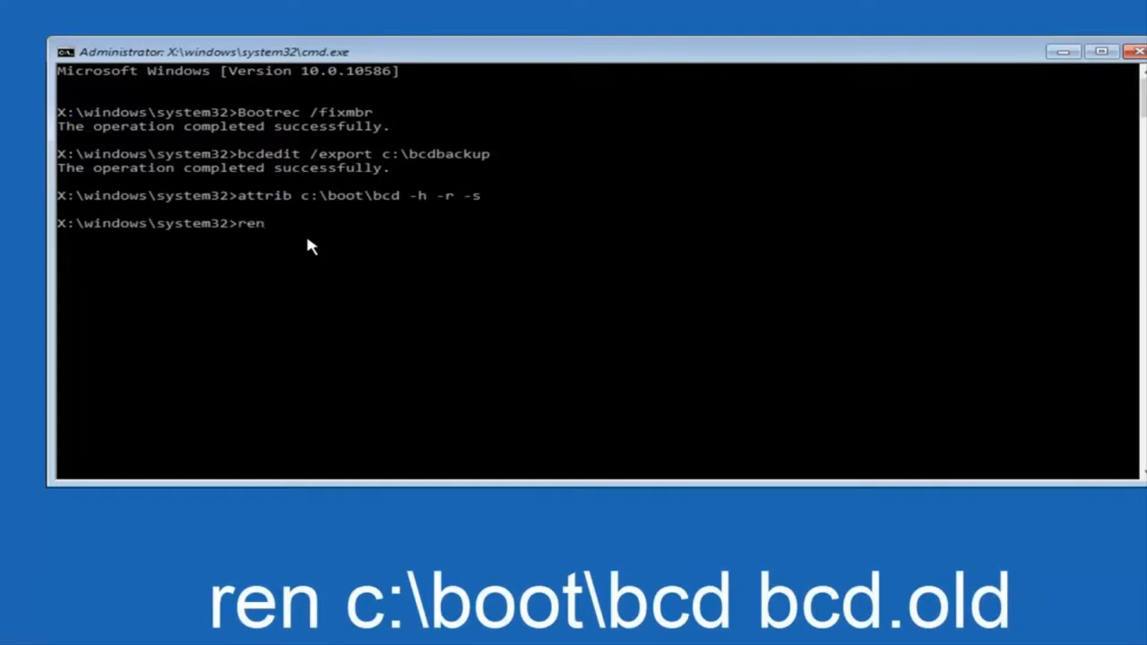
type("c:")
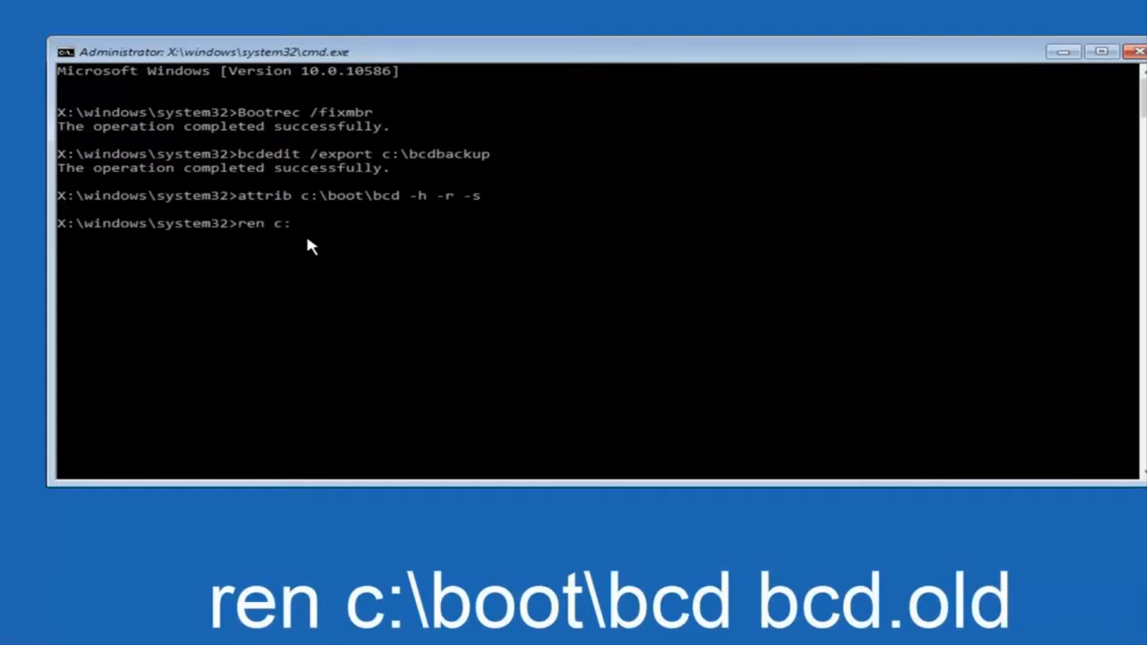
type("\\boo")
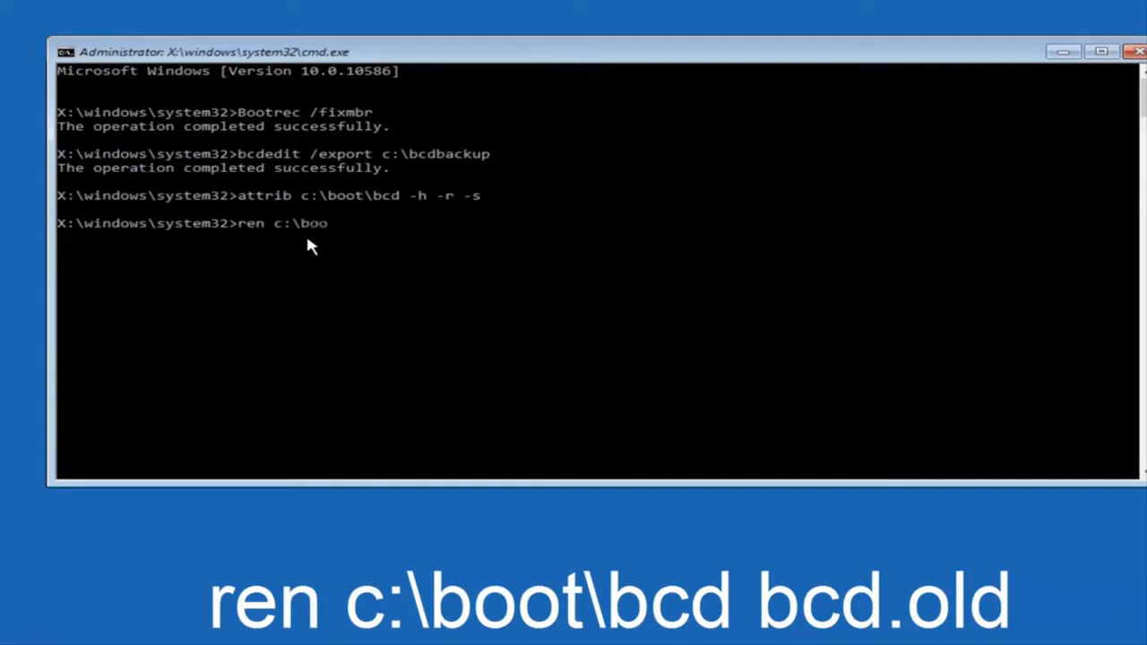
type("t\\")
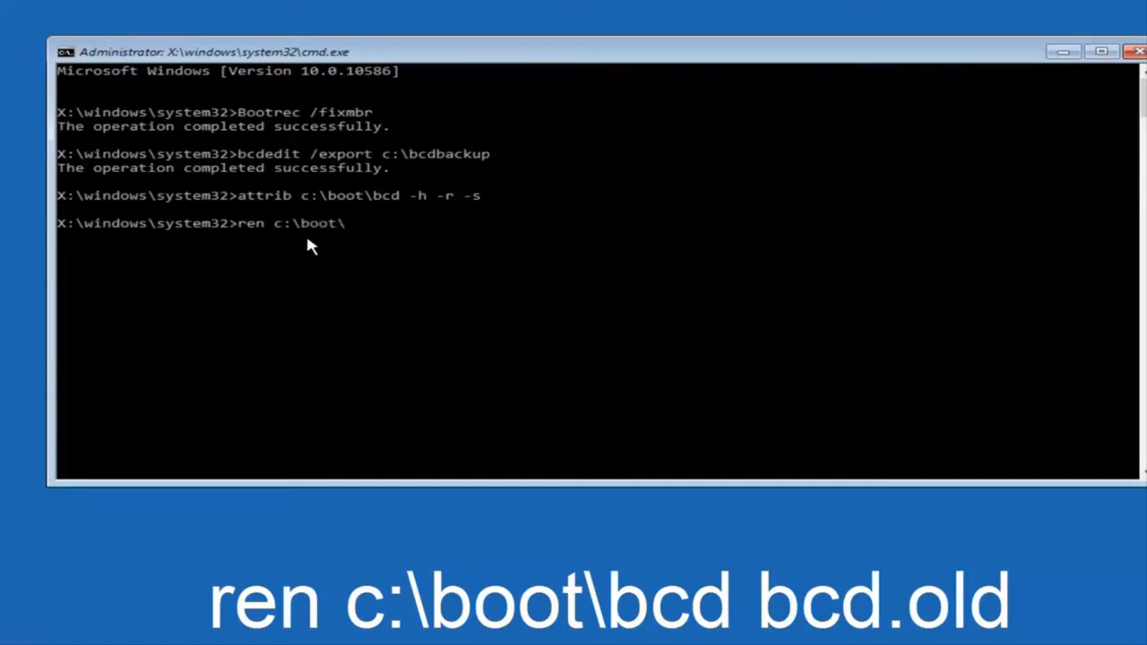
type("bcd")
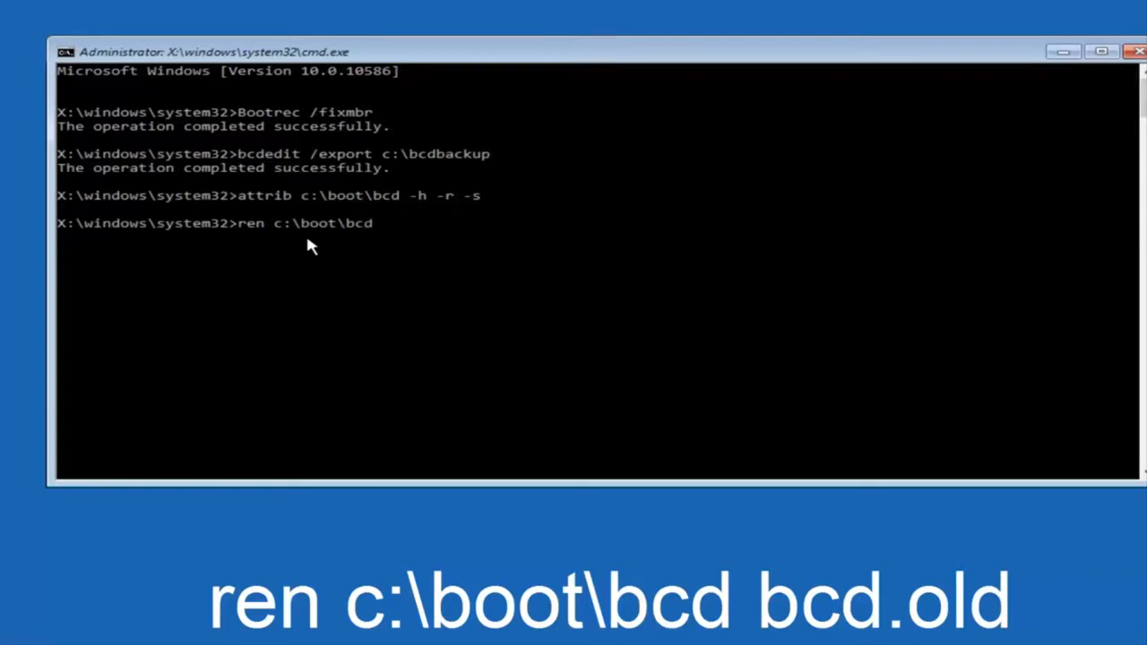
type("bcd.old")
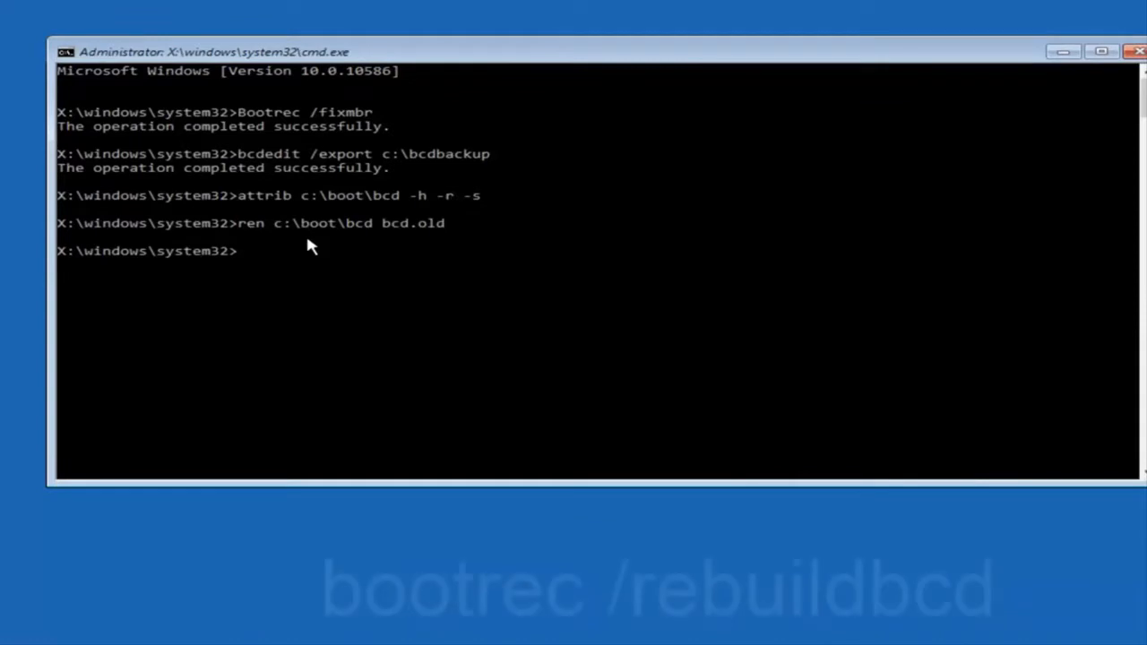
Step: Run bootrec /rebuildbcd, scanning and finding the C:\Windows installation
type("boot")
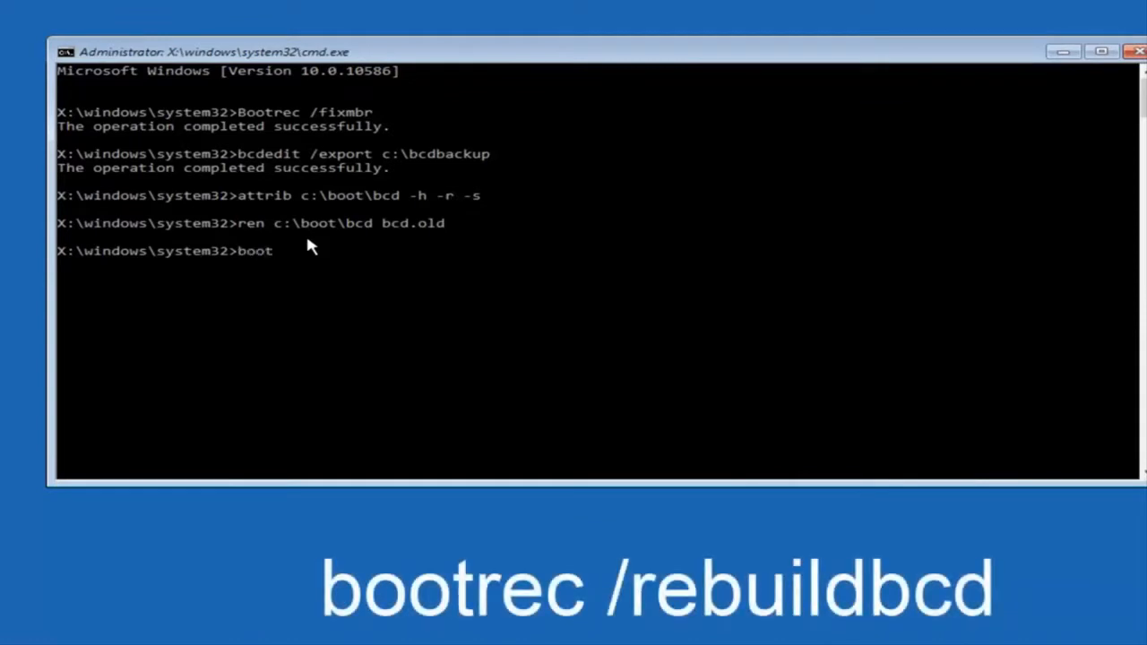
type("rec")
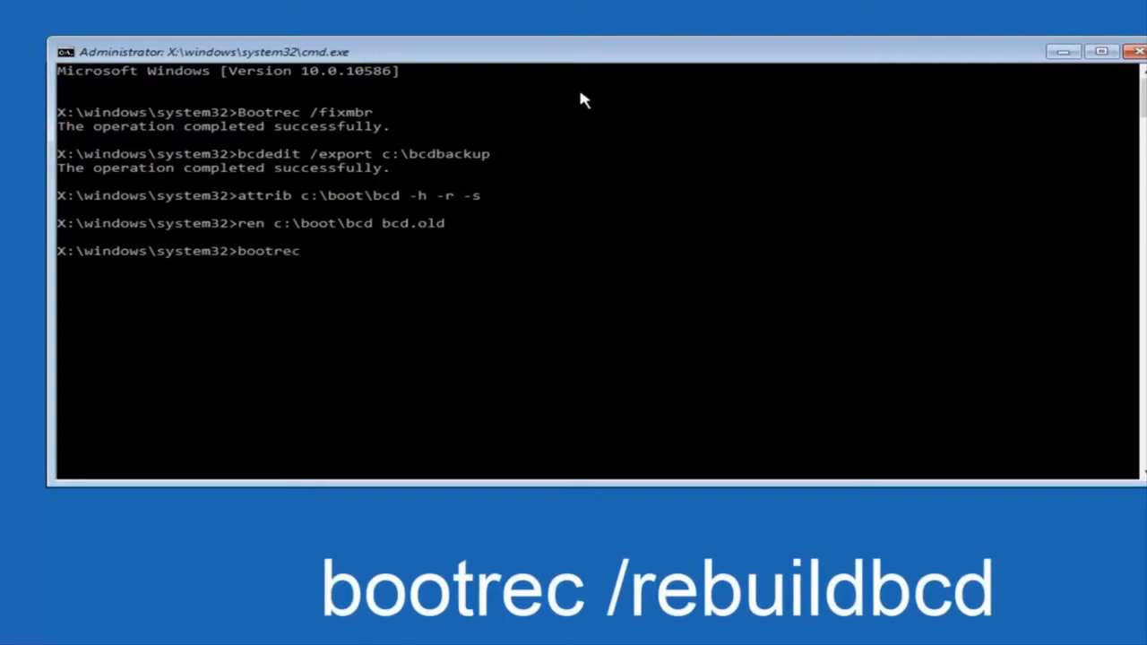
type("/r")
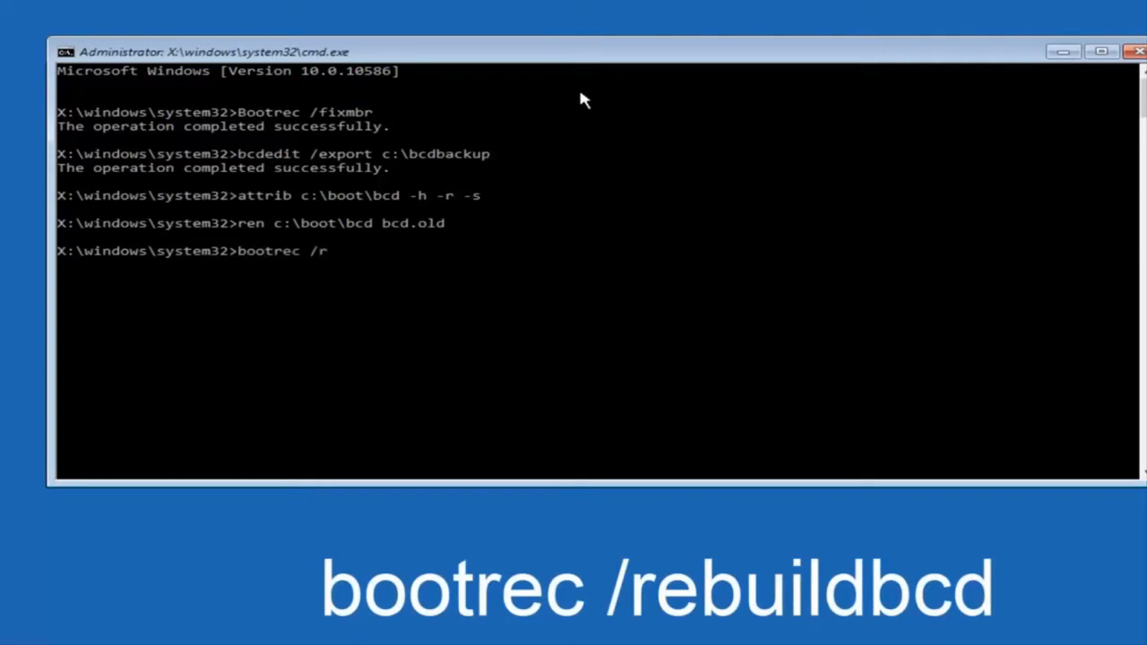
type("ebuild")
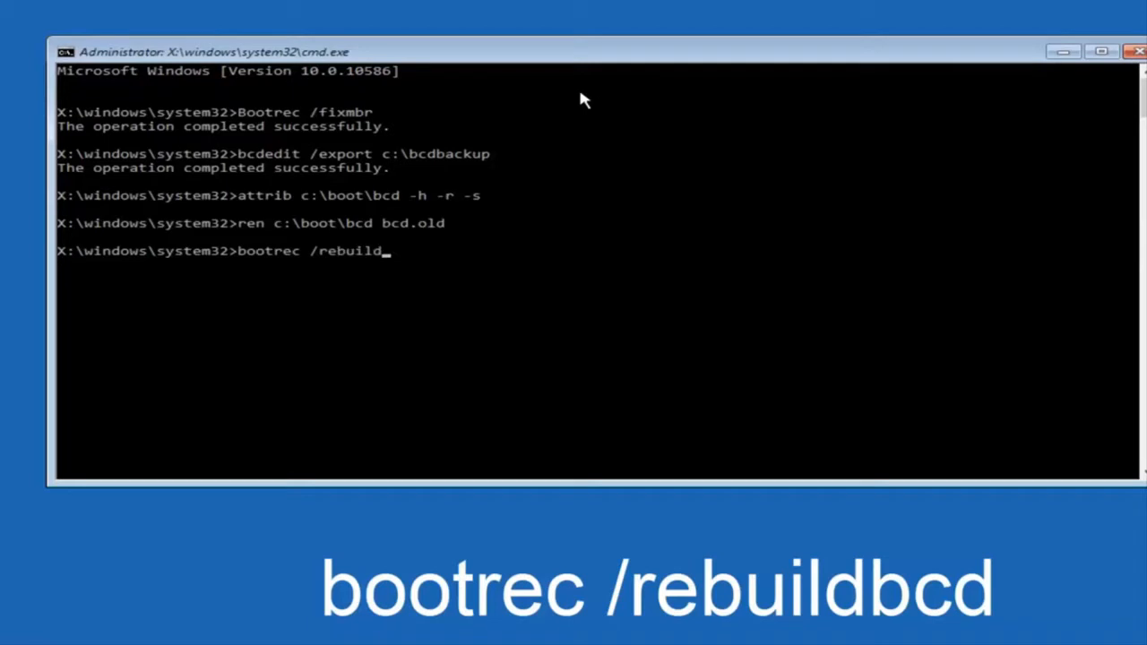
type("bcd")
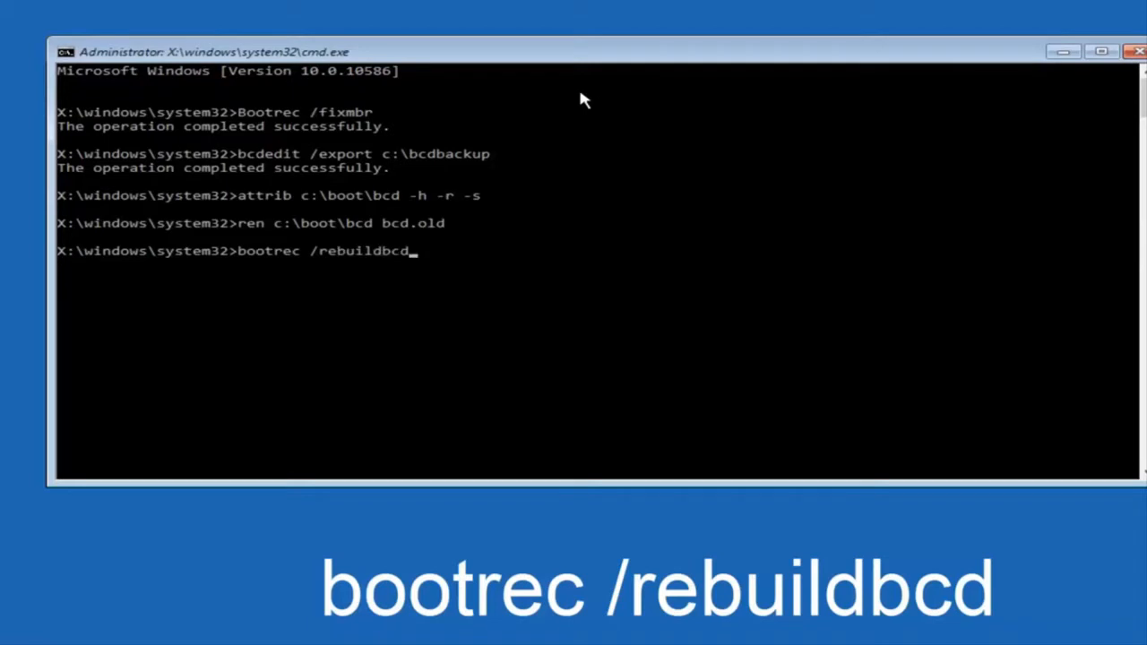
key("Enter")
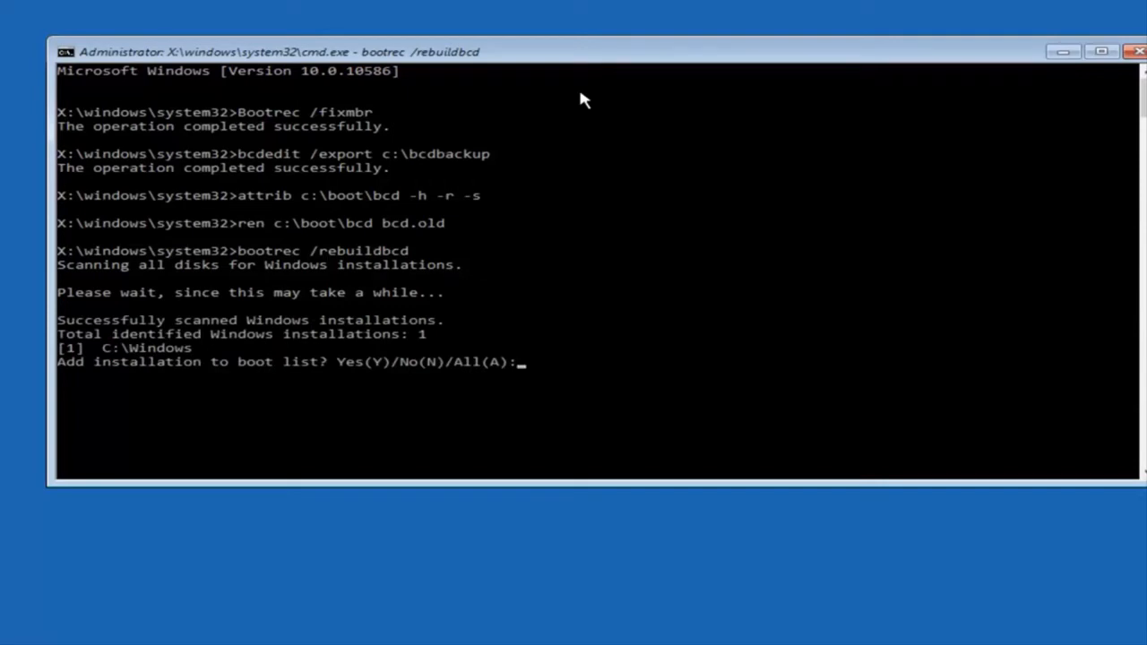
Step: Answer Y to add C:\Windows to the boot list, then exit the command window
type("y")
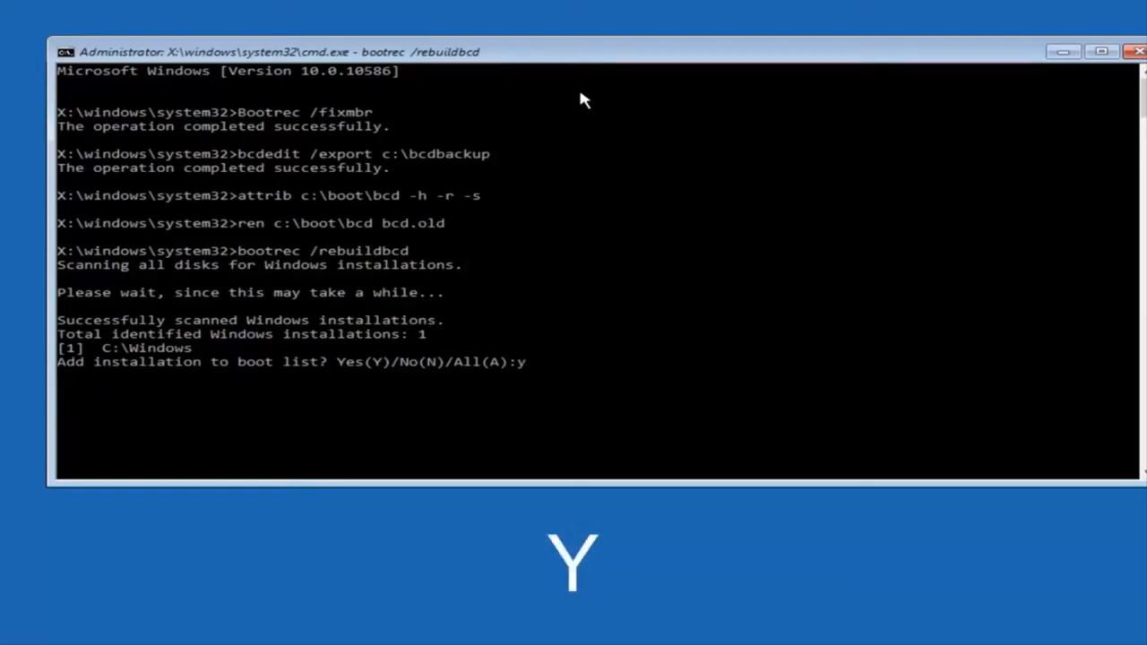
key("enter")
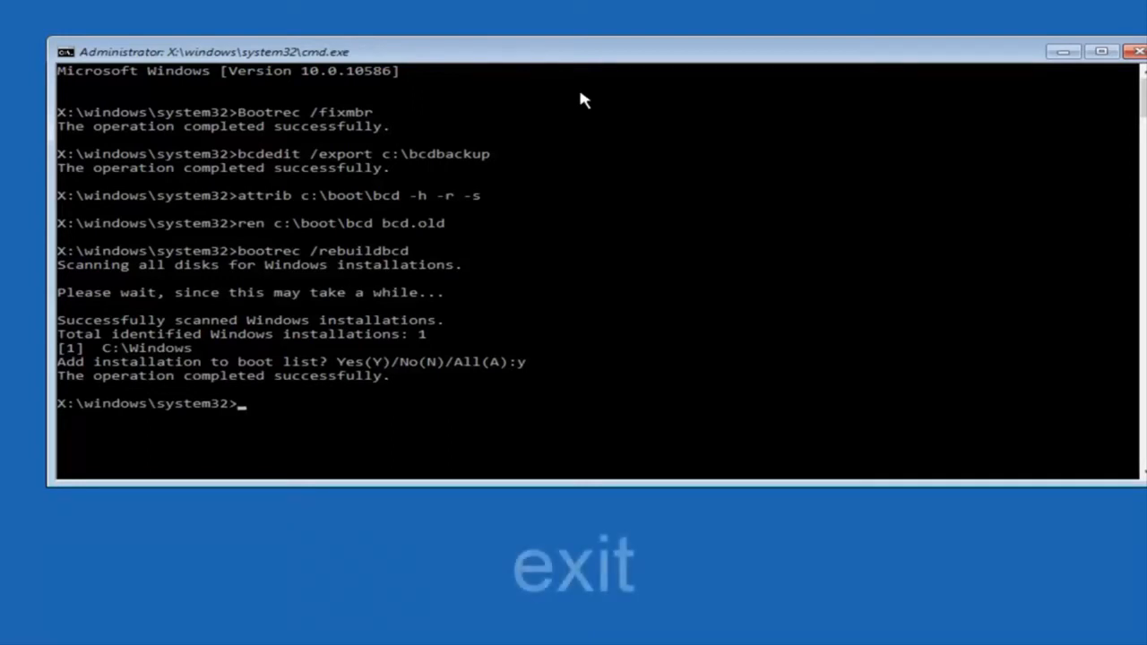
type("exit")
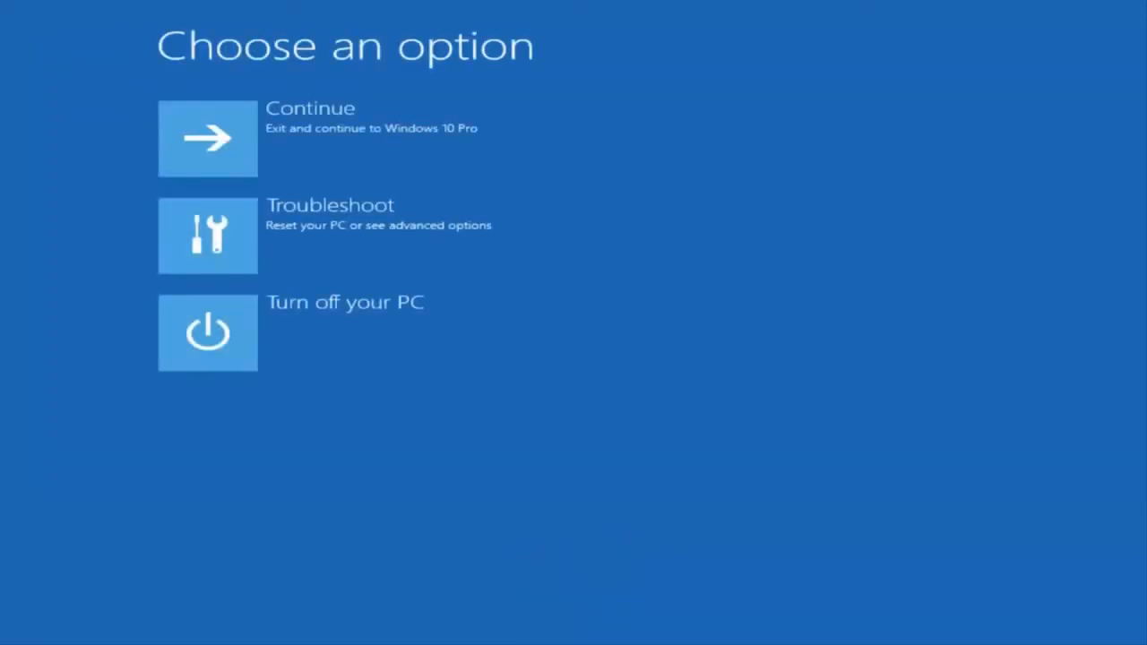
mouse_move(475, 16)
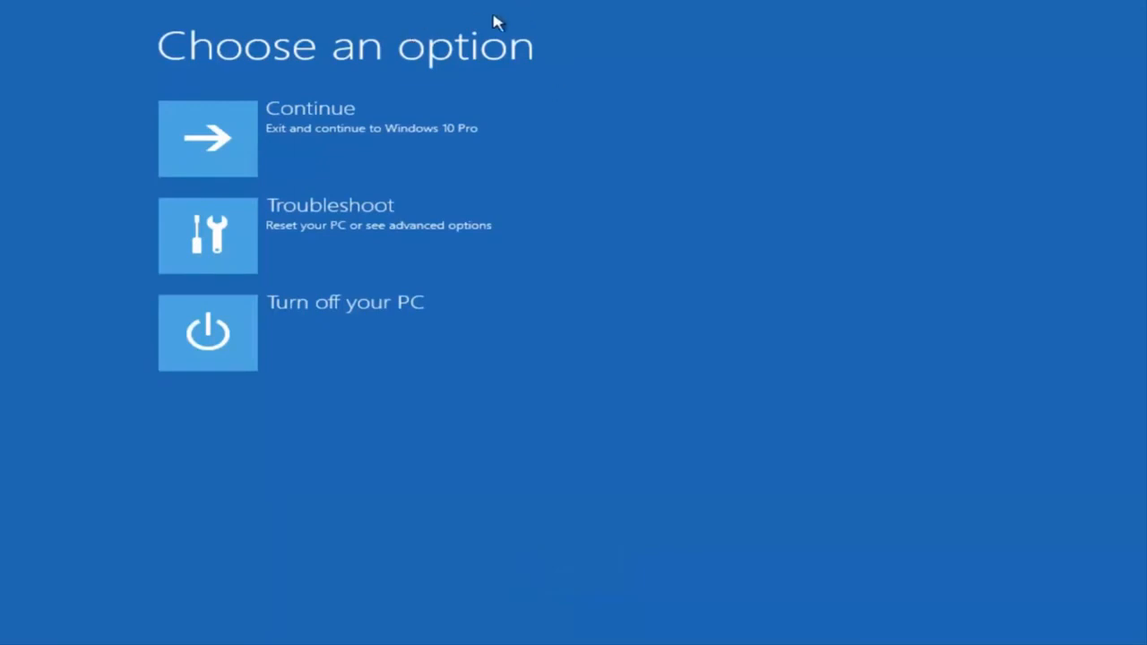
mouse_move(326, 143)
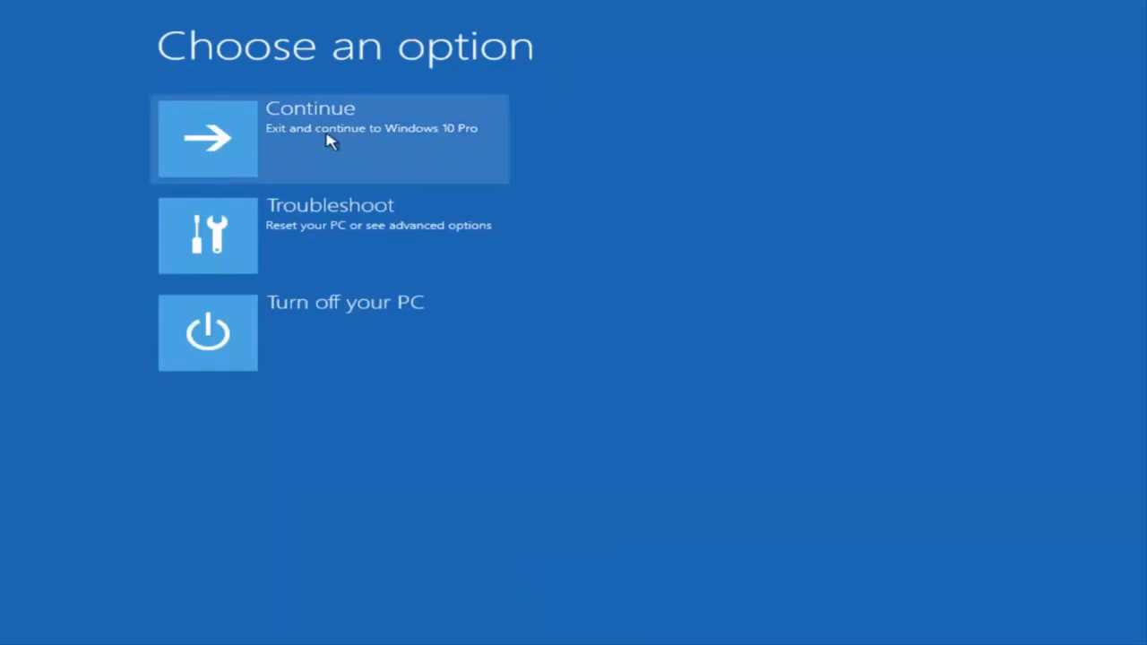